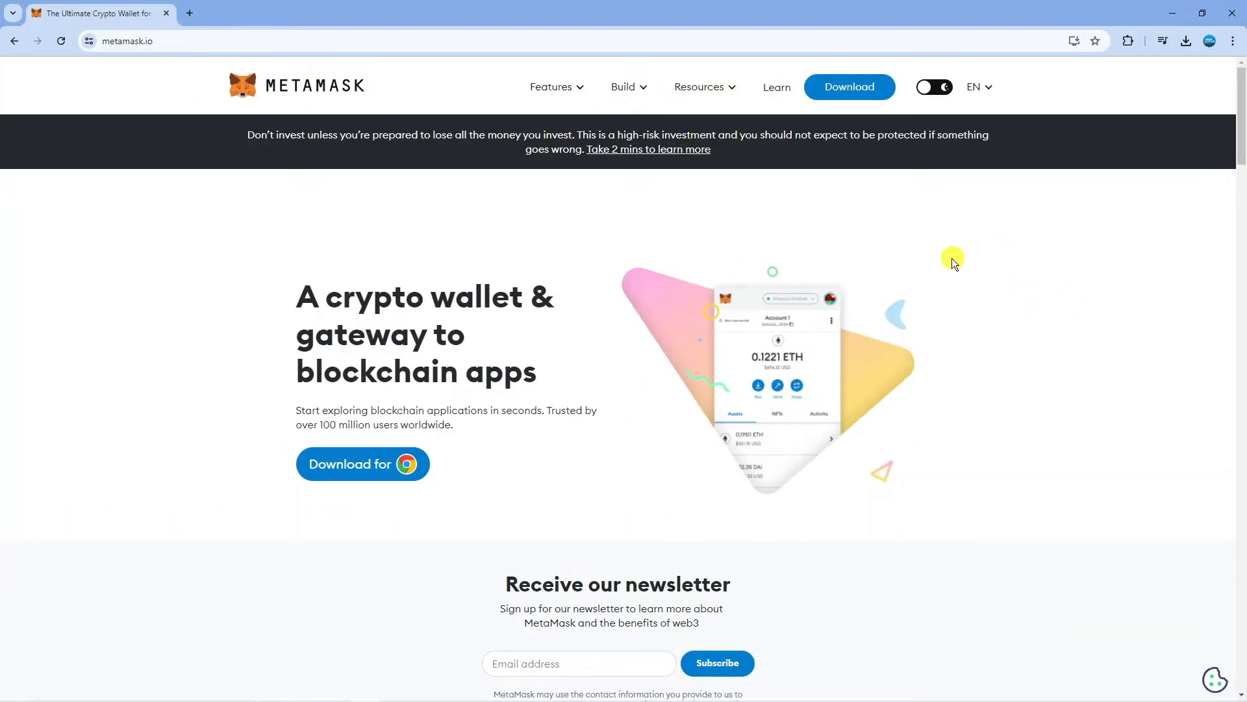
mouse_move(582, 260)
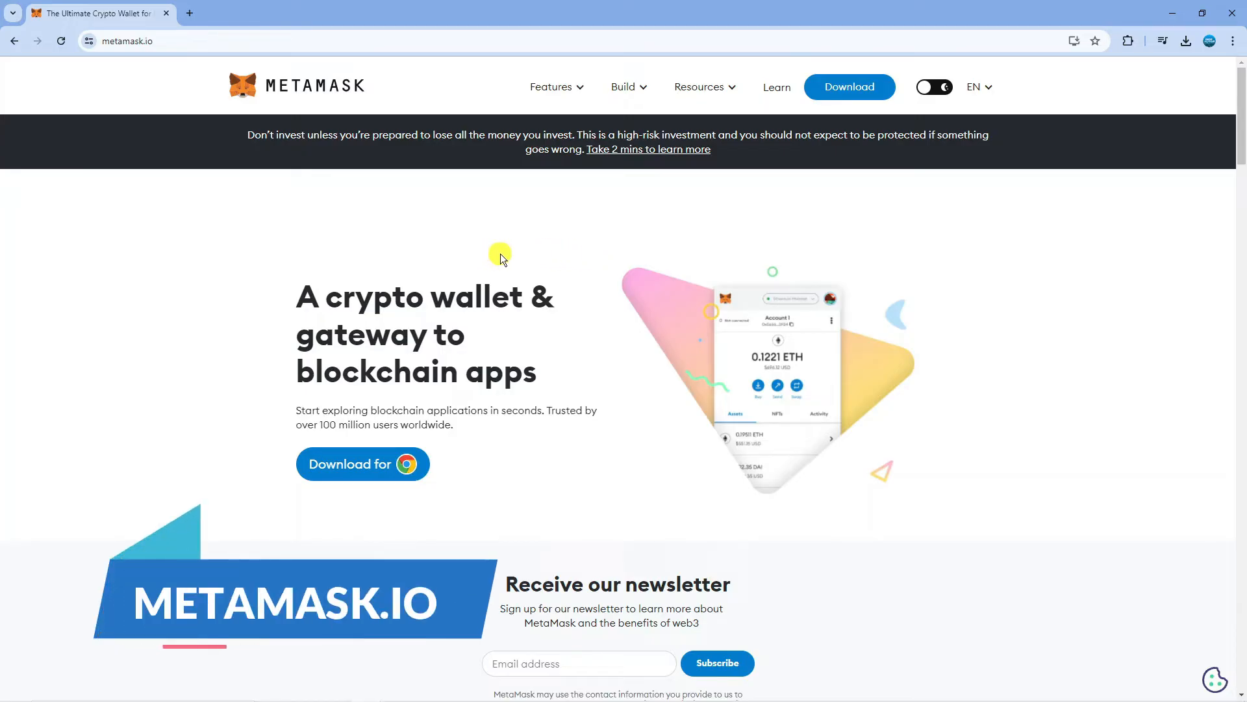
mouse_move(607, 224)
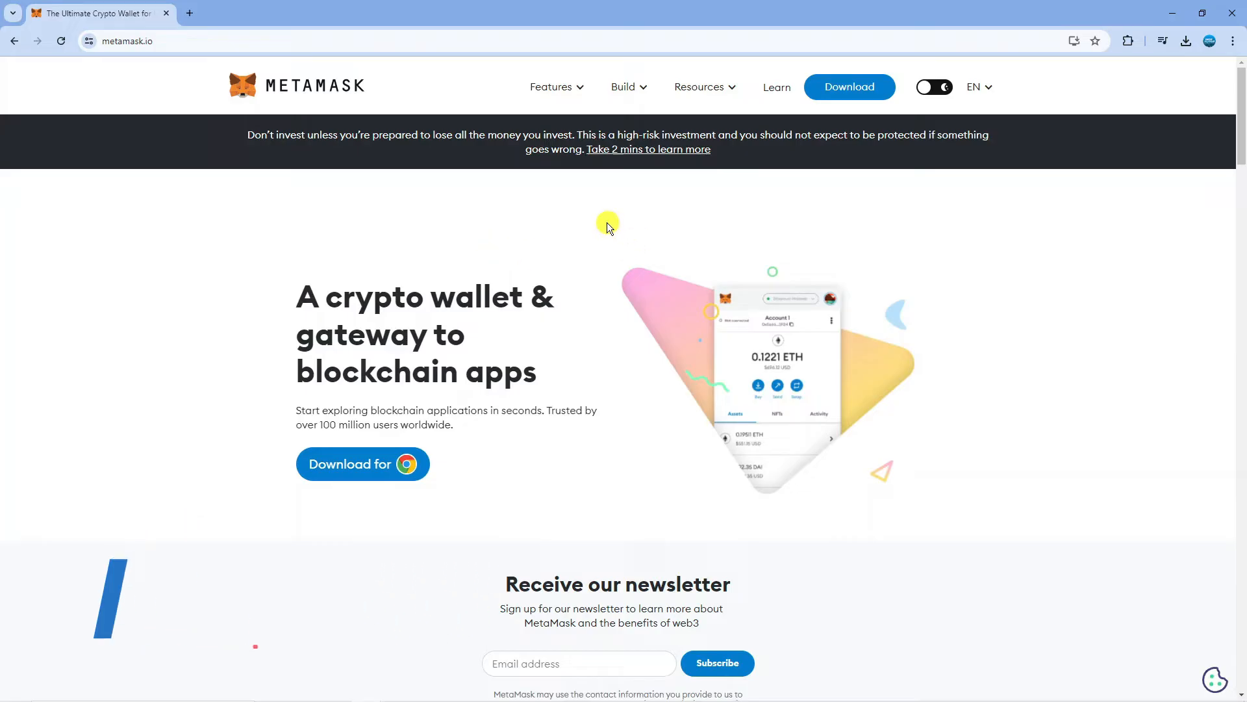
mouse_move(779, 135)
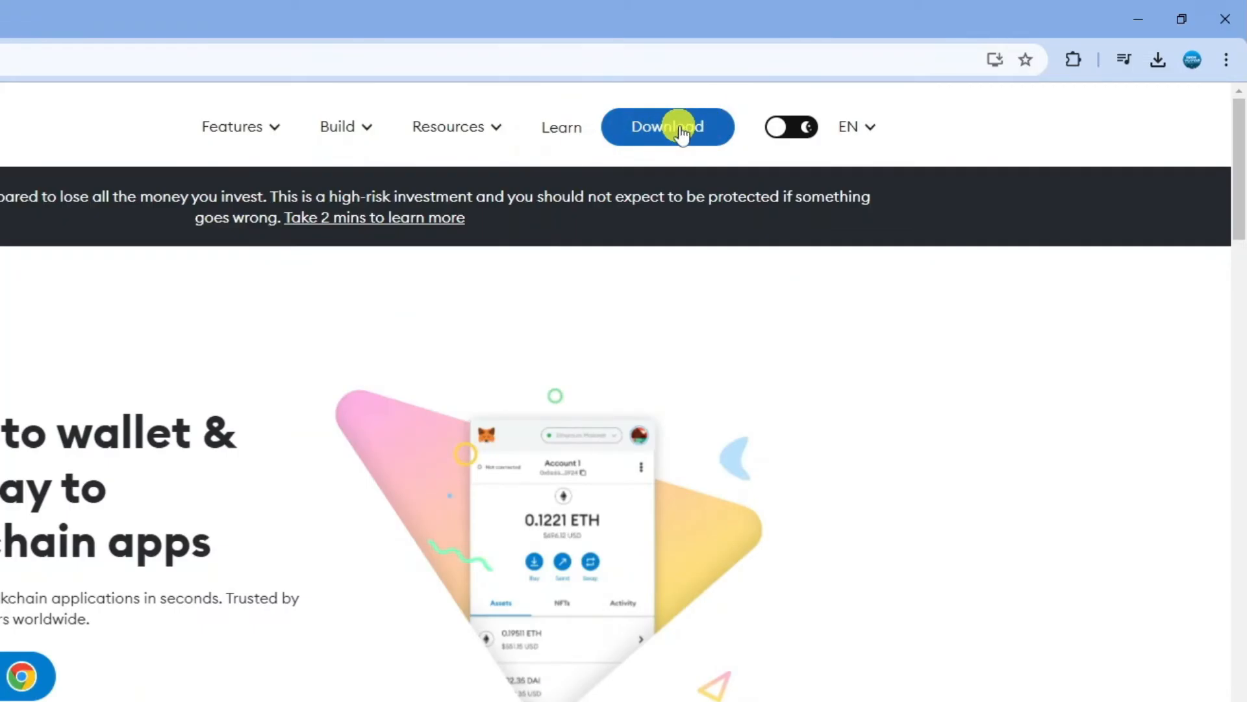
- Reach the MetaMask download page from the site's top navigation
click(667, 127)
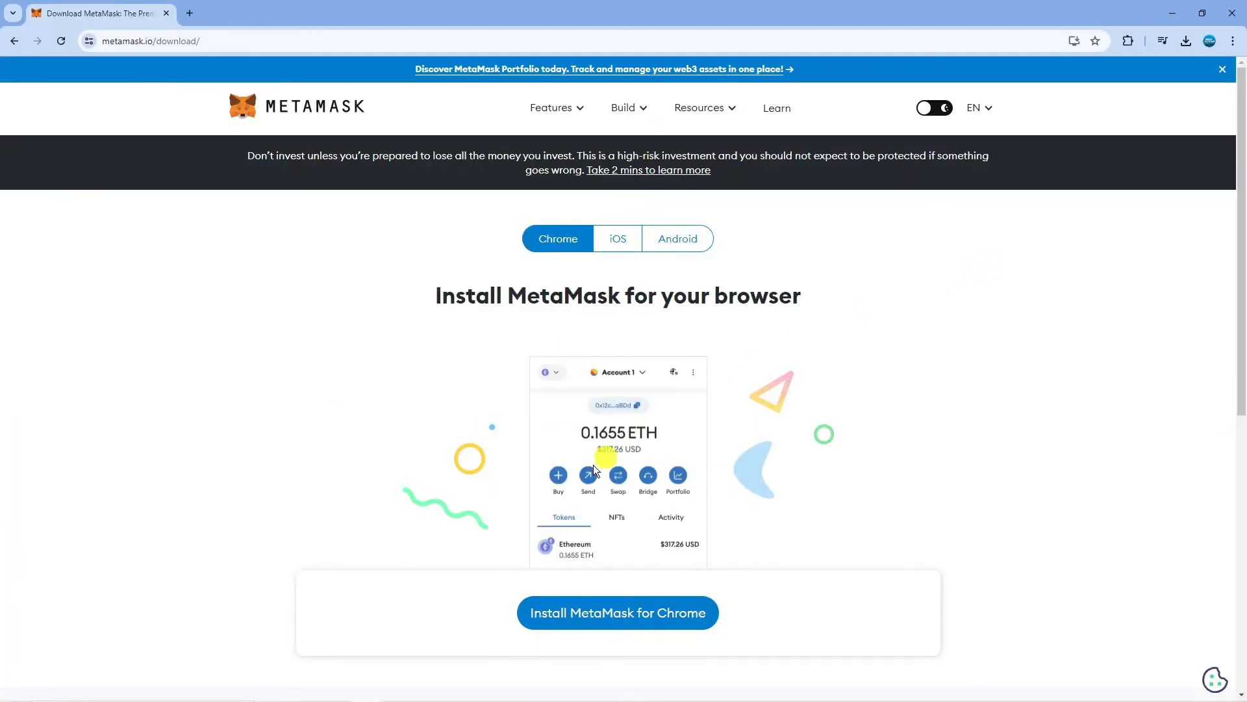
mouse_move(634, 606)
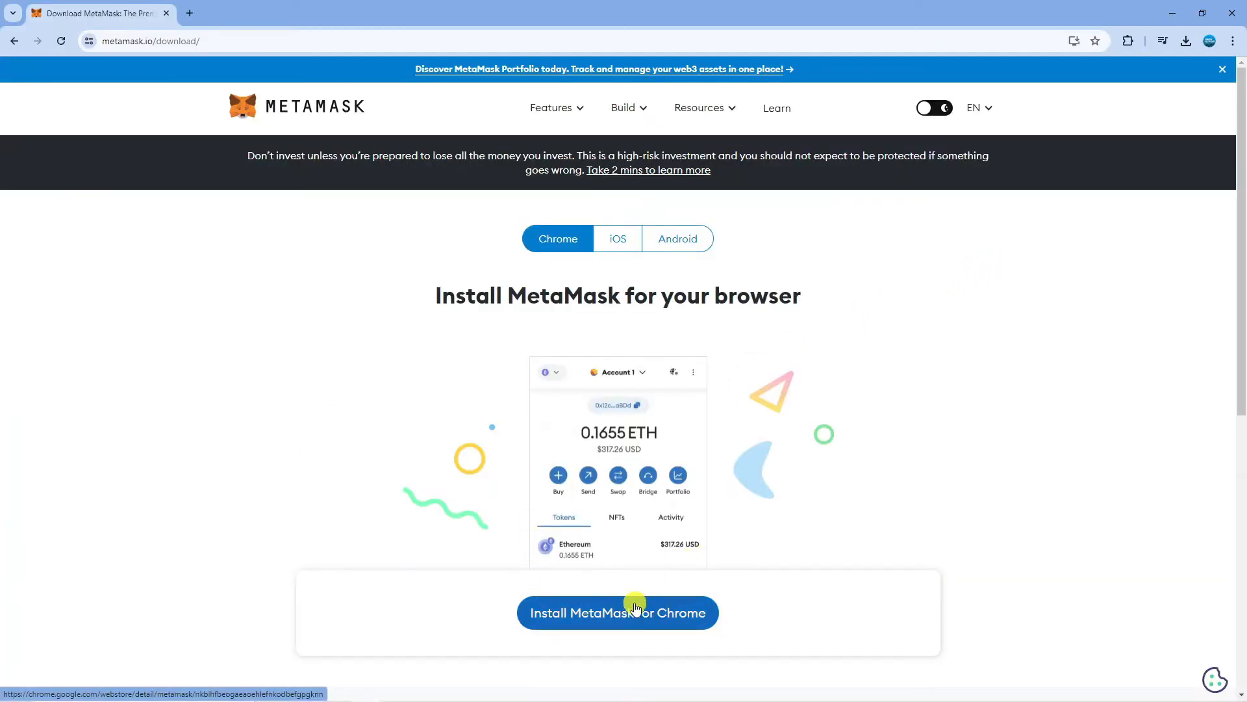
- Add the MetaMask extension to Chrome from its Chrome Web Store listing
click(617, 612)
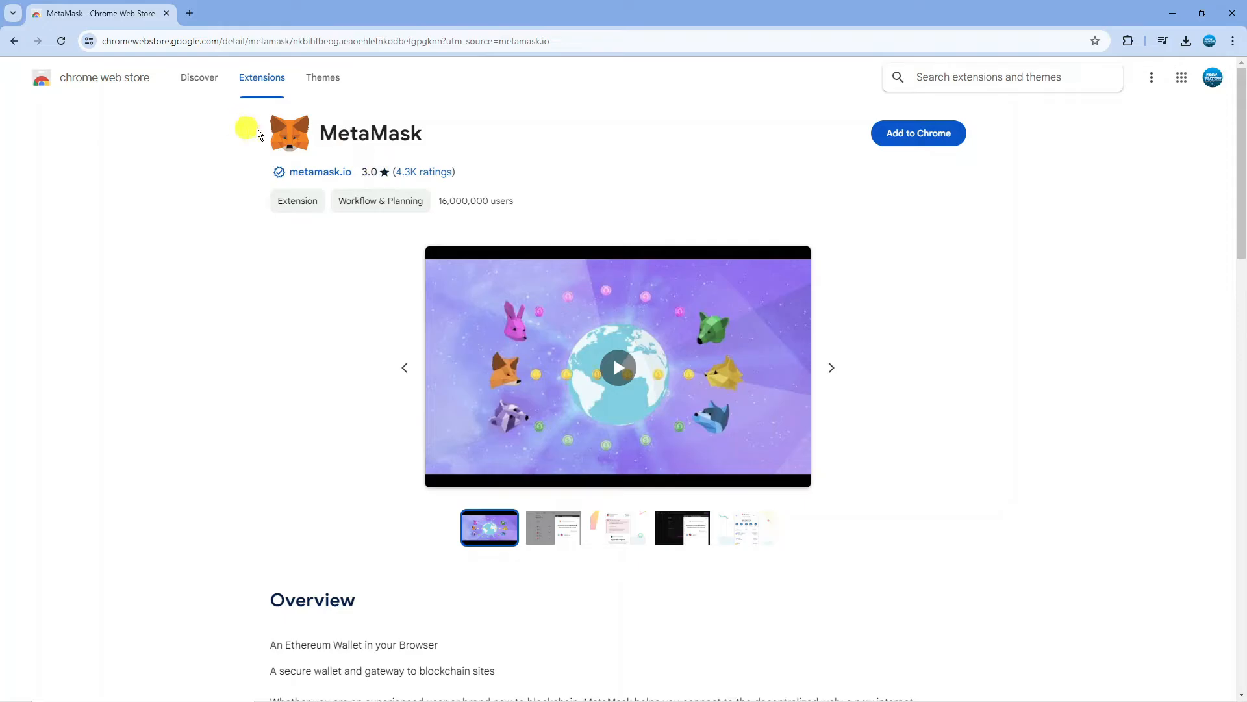
mouse_move(525, 137)
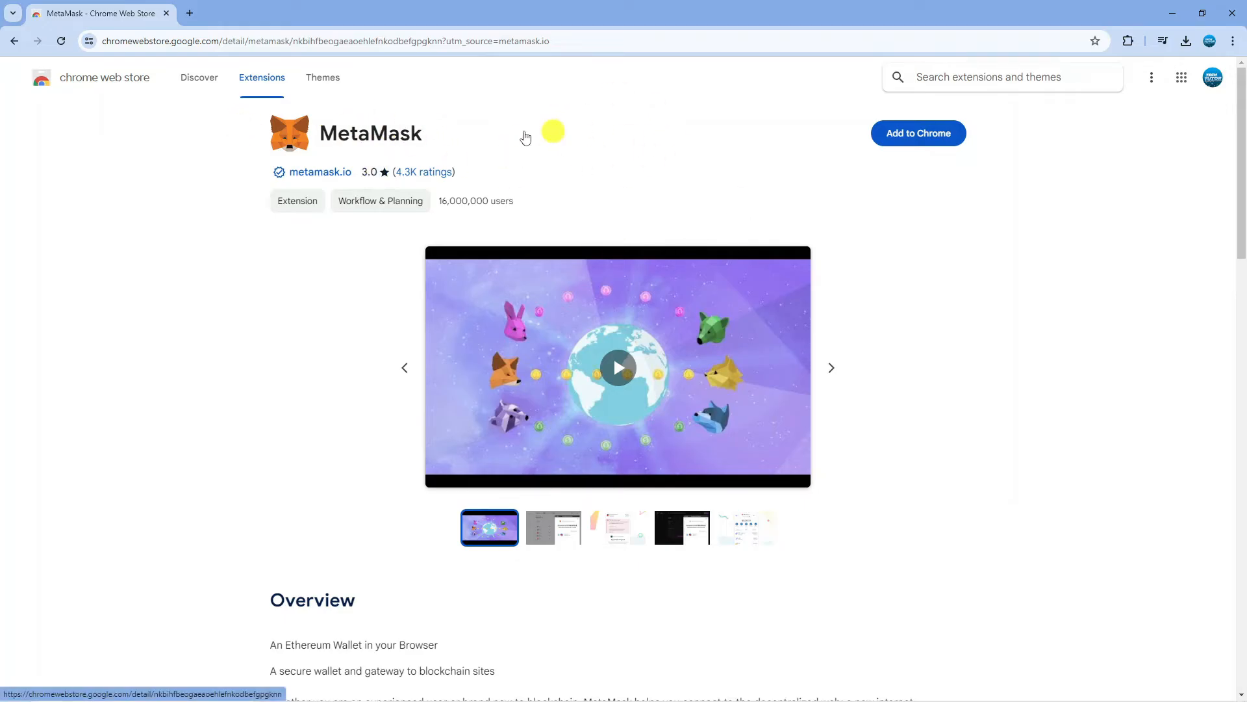
mouse_move(807, 152)
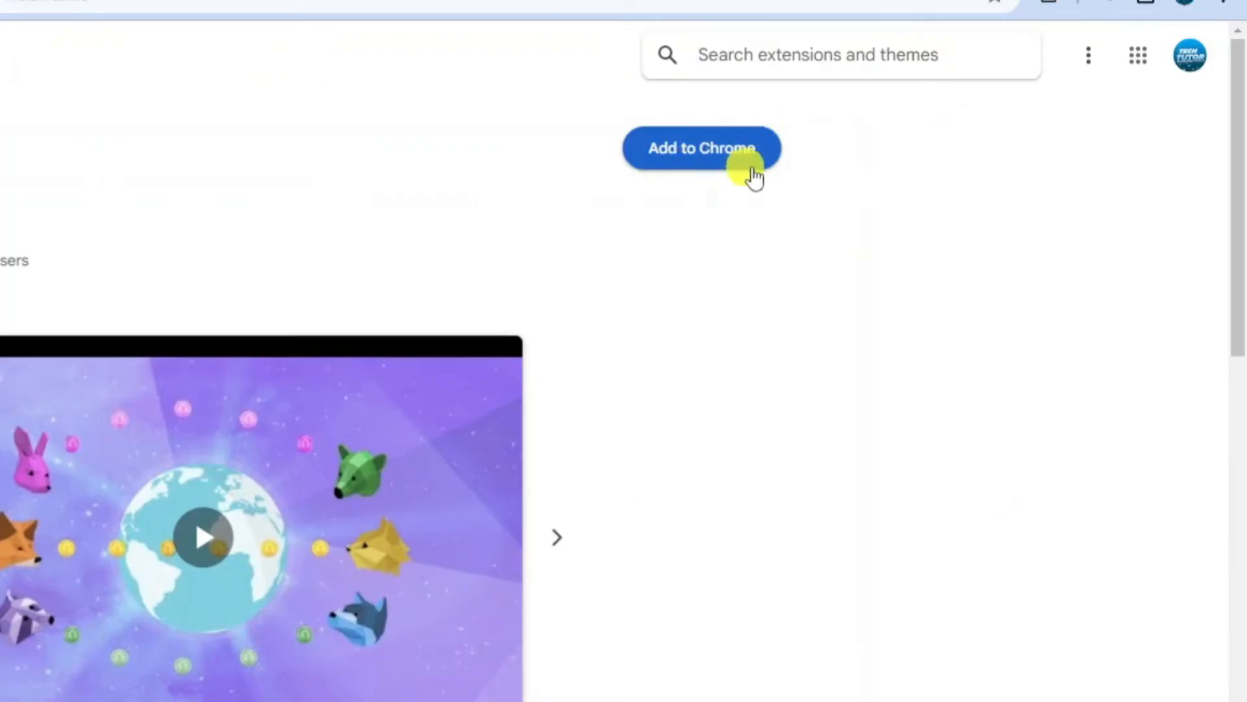
click(702, 148)
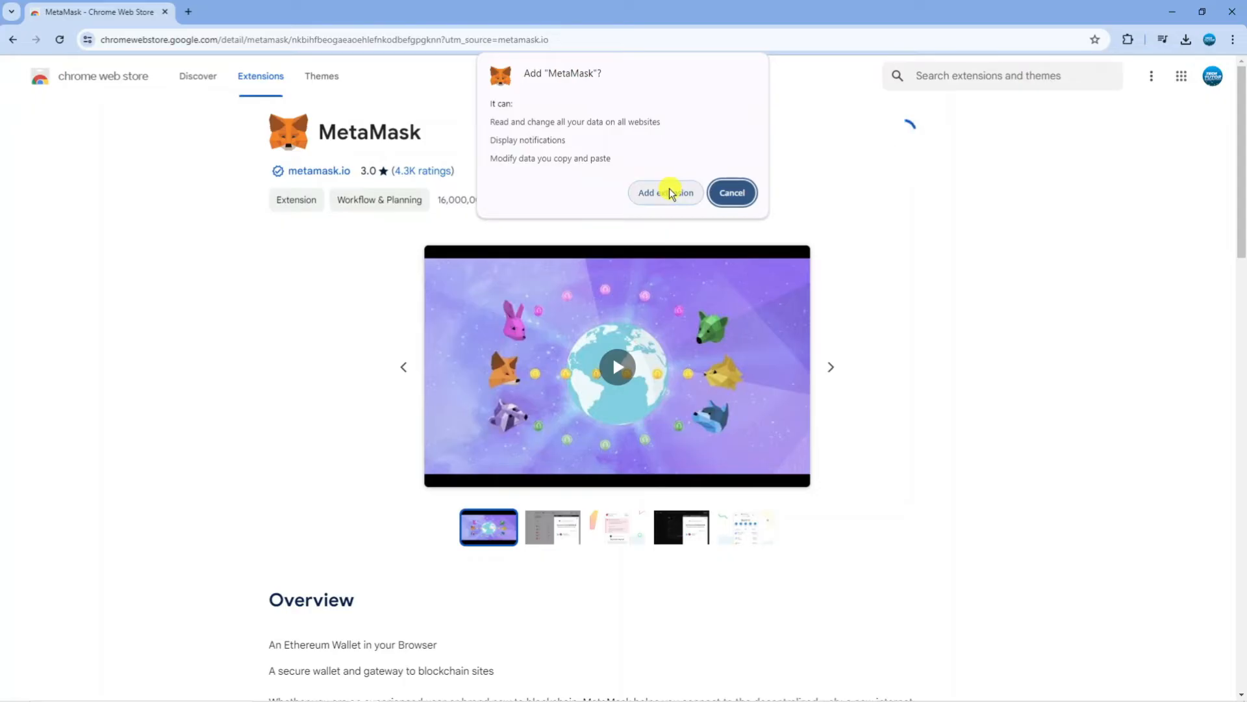
click(664, 193)
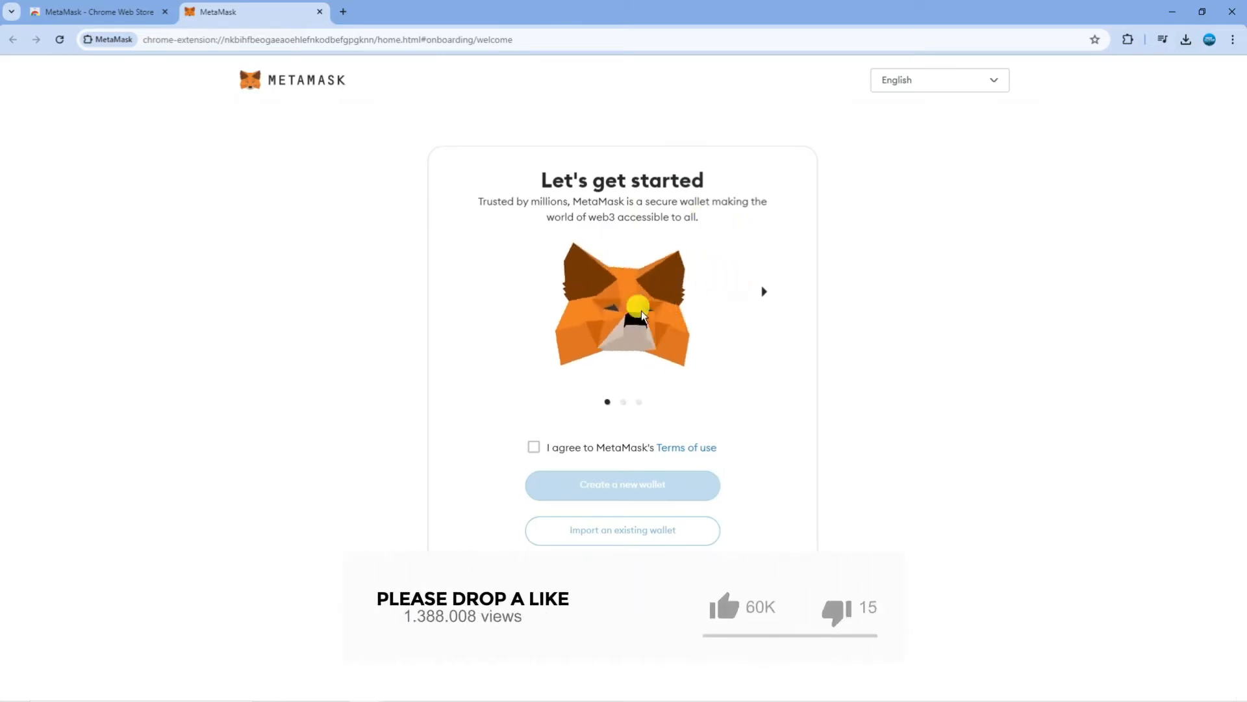
- Agree to MetaMask's Terms of use and start creating a new wallet
click(722, 606)
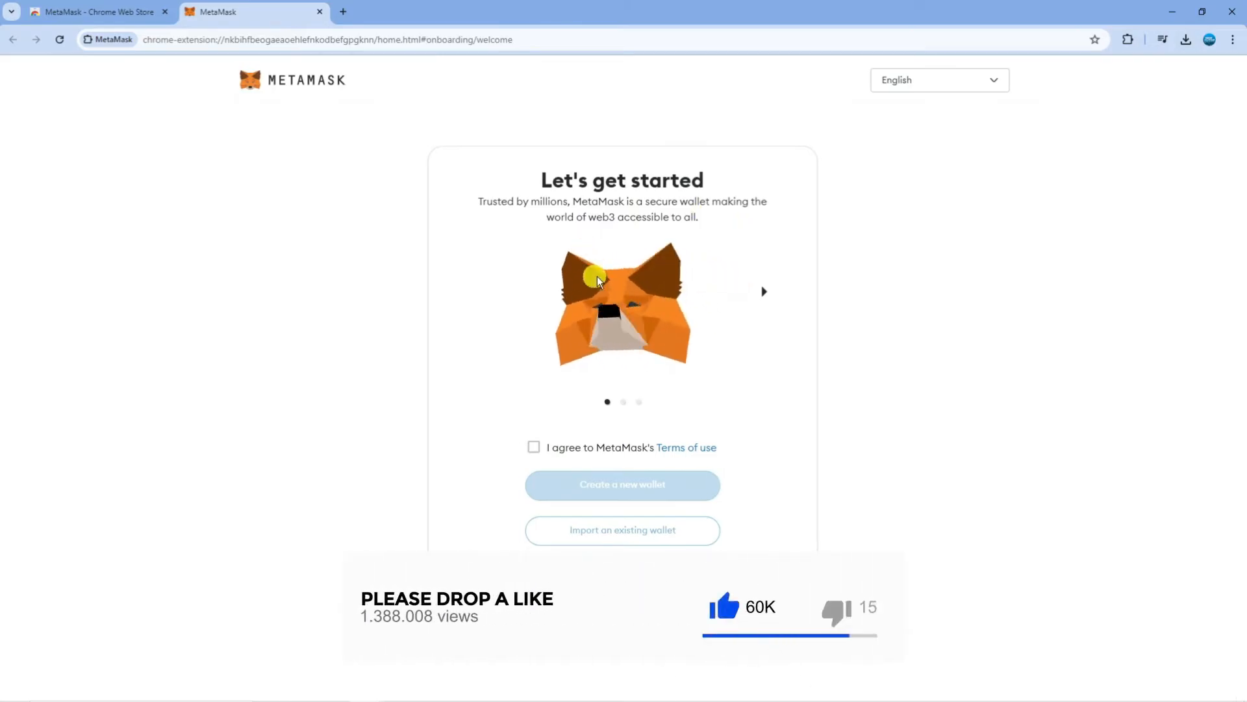
mouse_move(690, 291)
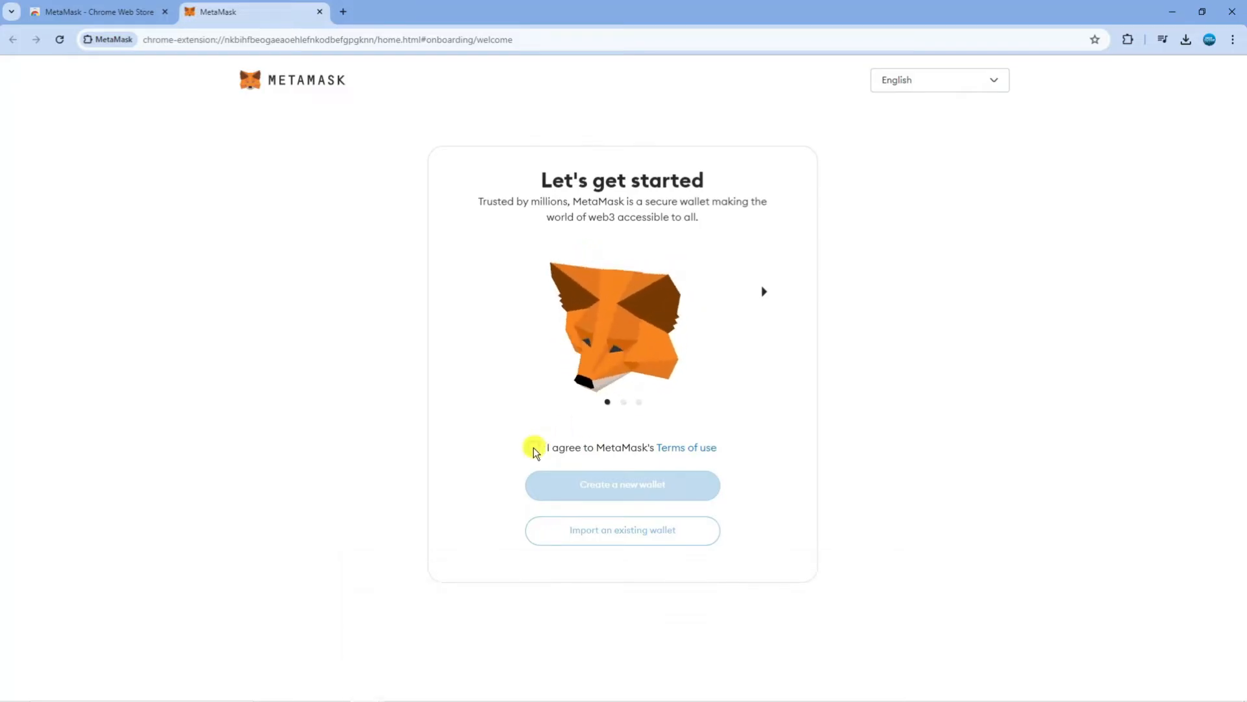
click(533, 447)
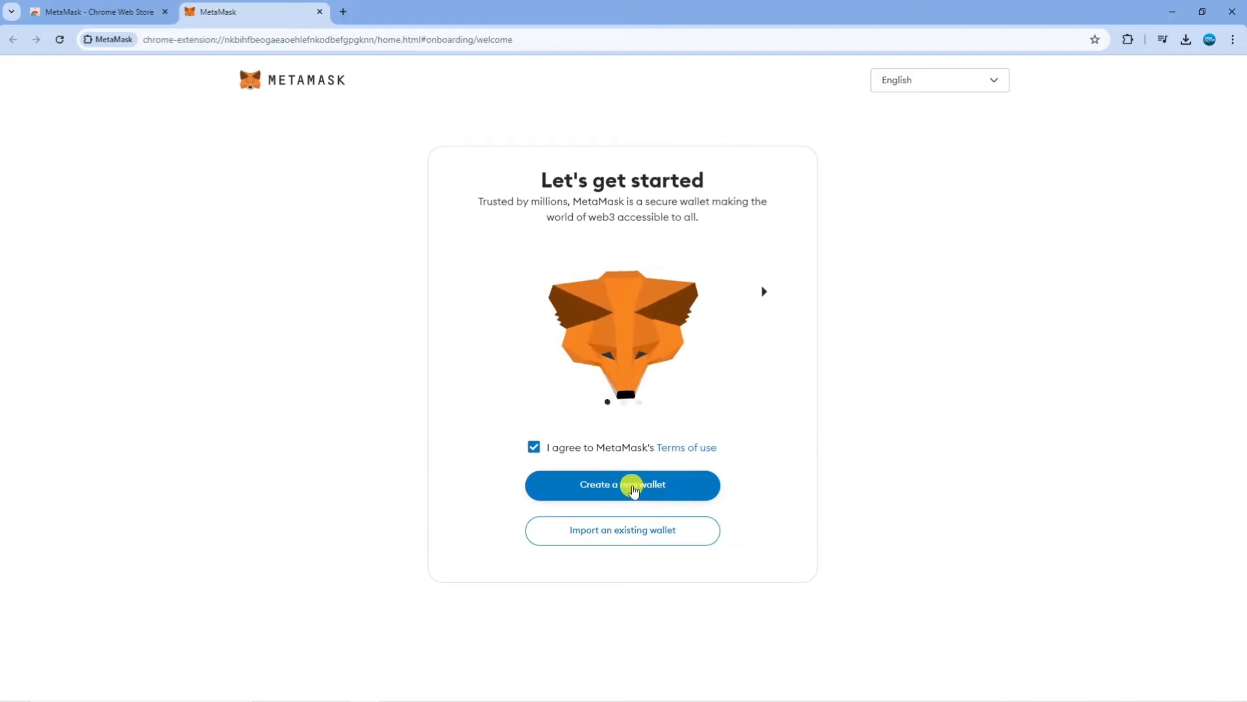
click(622, 484)
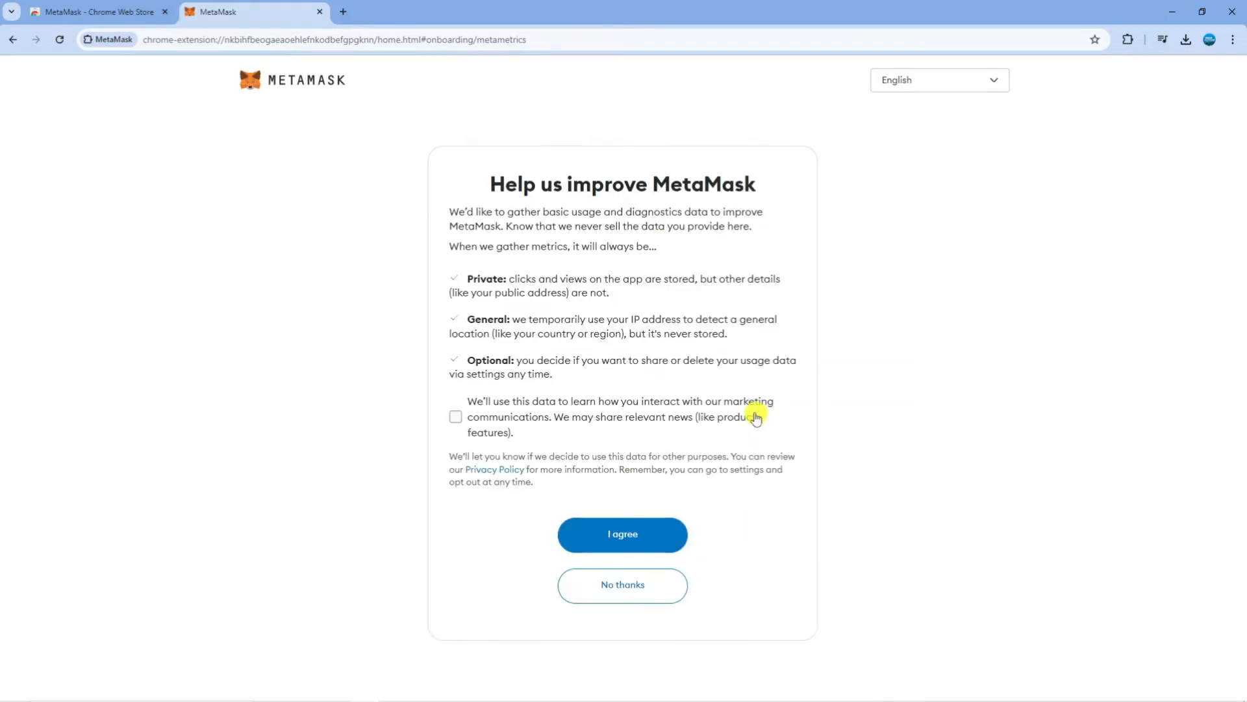
- Consent to usage data sharing including marketing communications and continue
click(456, 416)
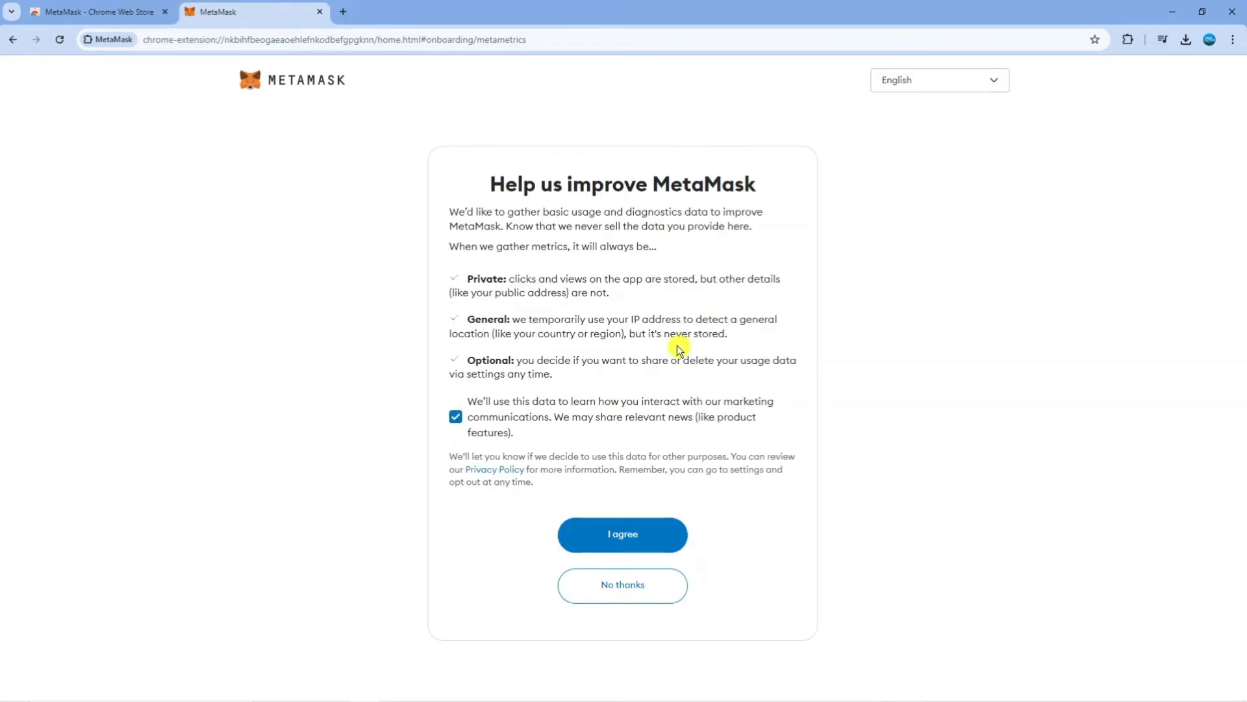
mouse_move(709, 225)
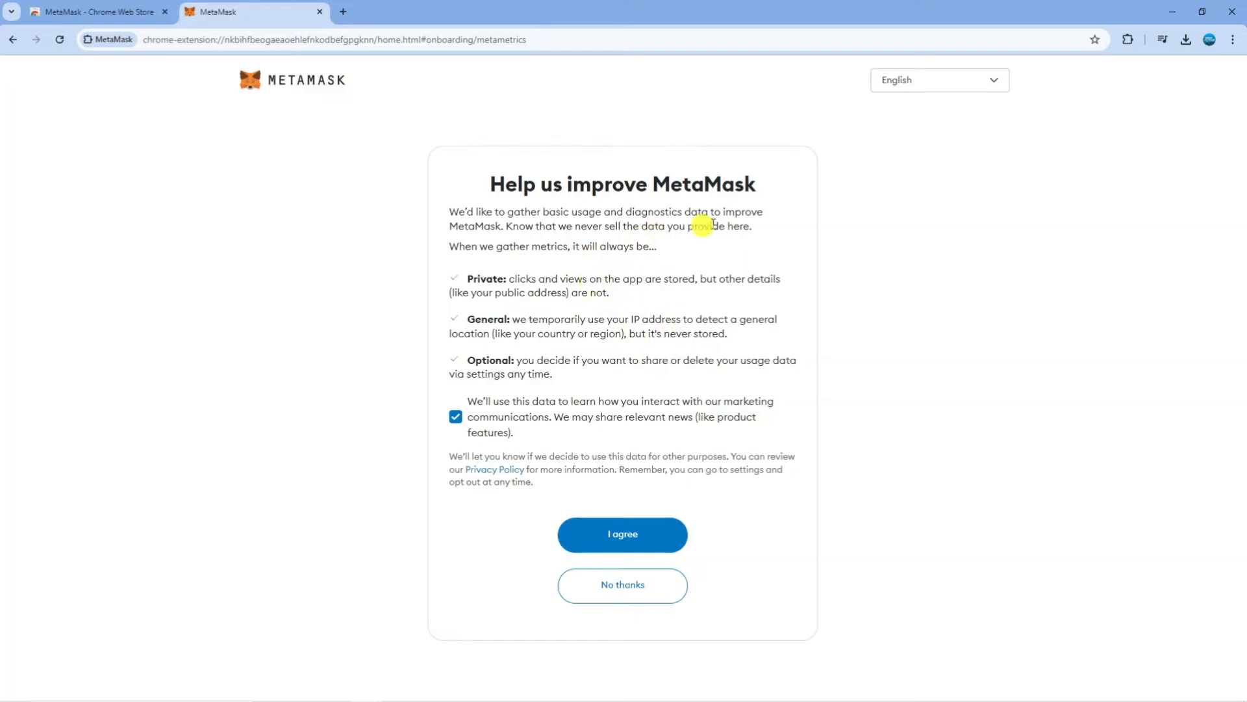
mouse_move(574, 257)
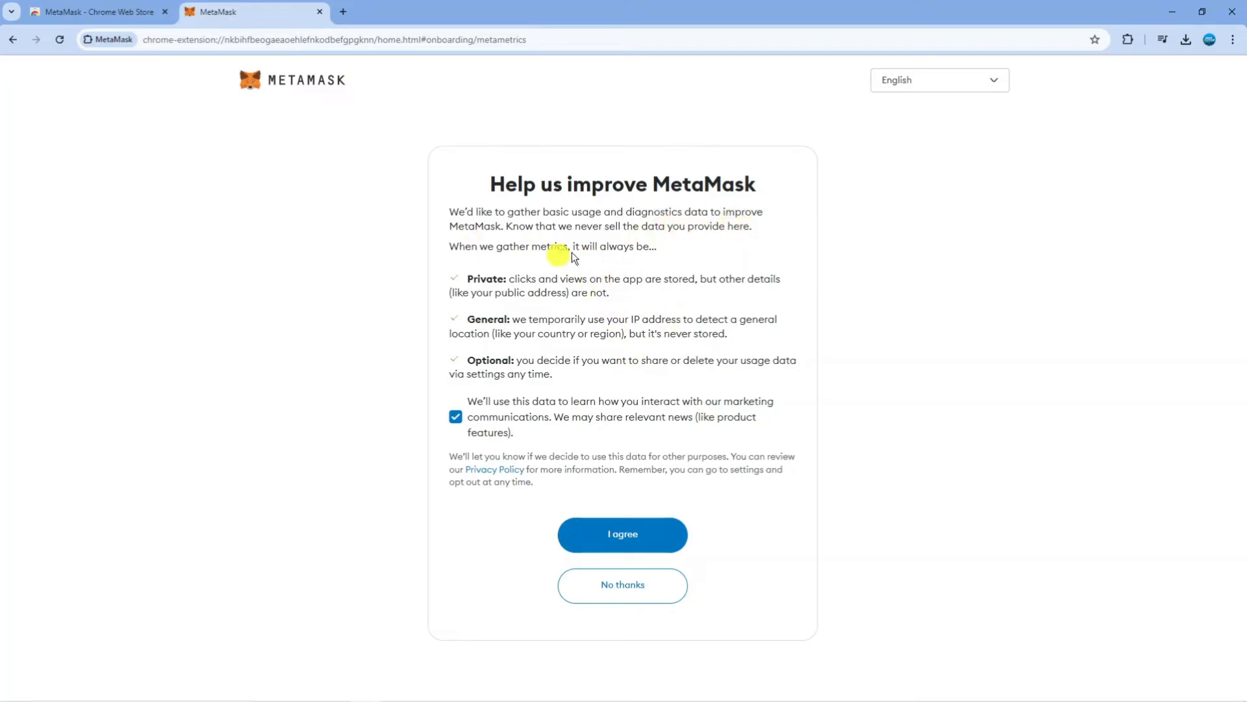
mouse_move(628, 469)
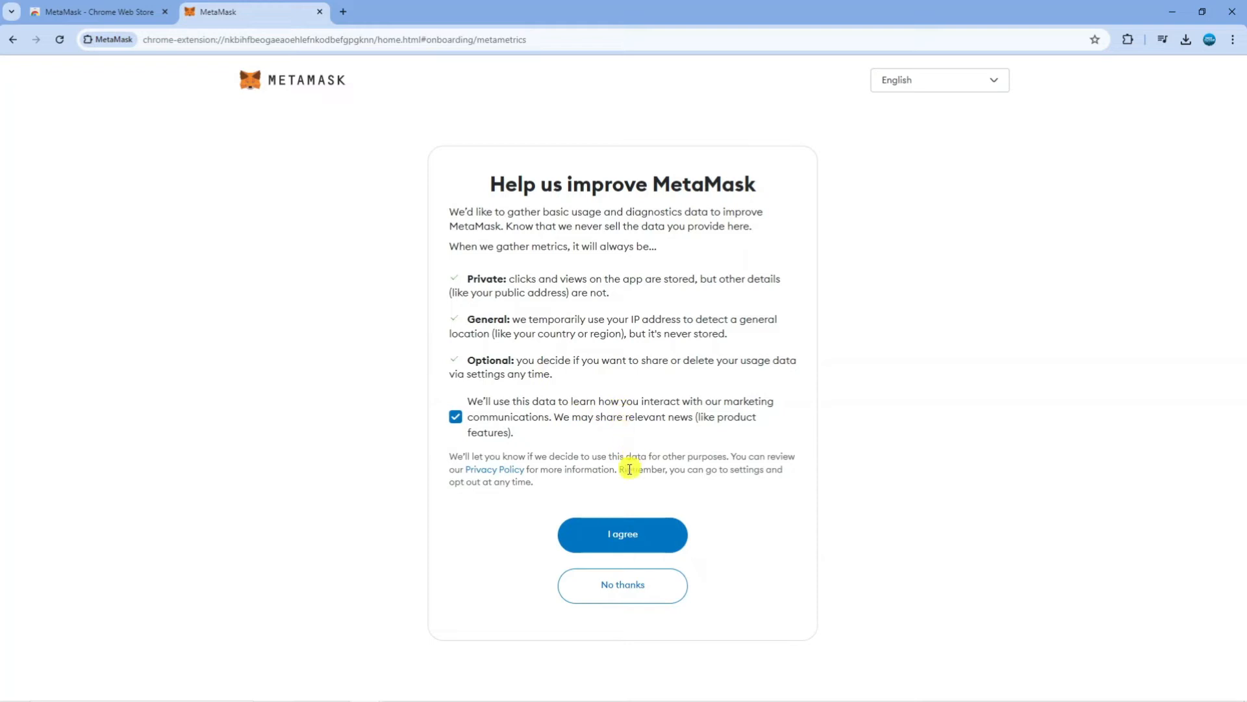
click(623, 534)
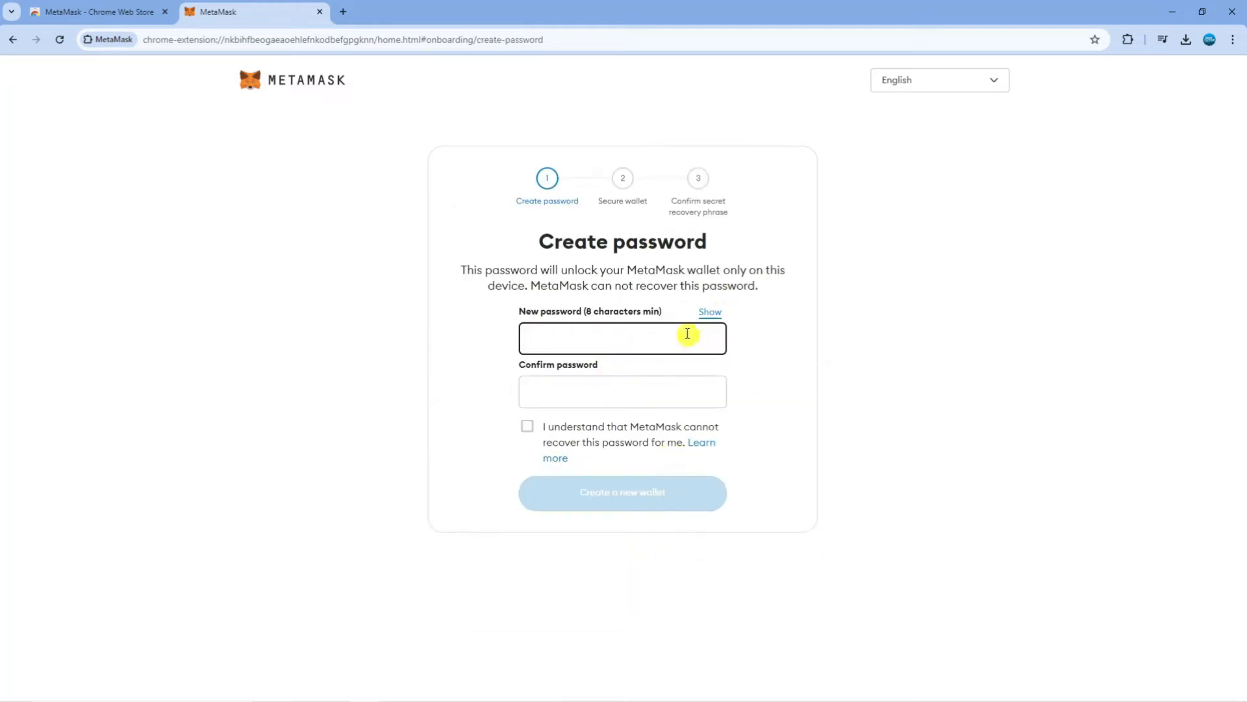
mouse_move(739, 340)
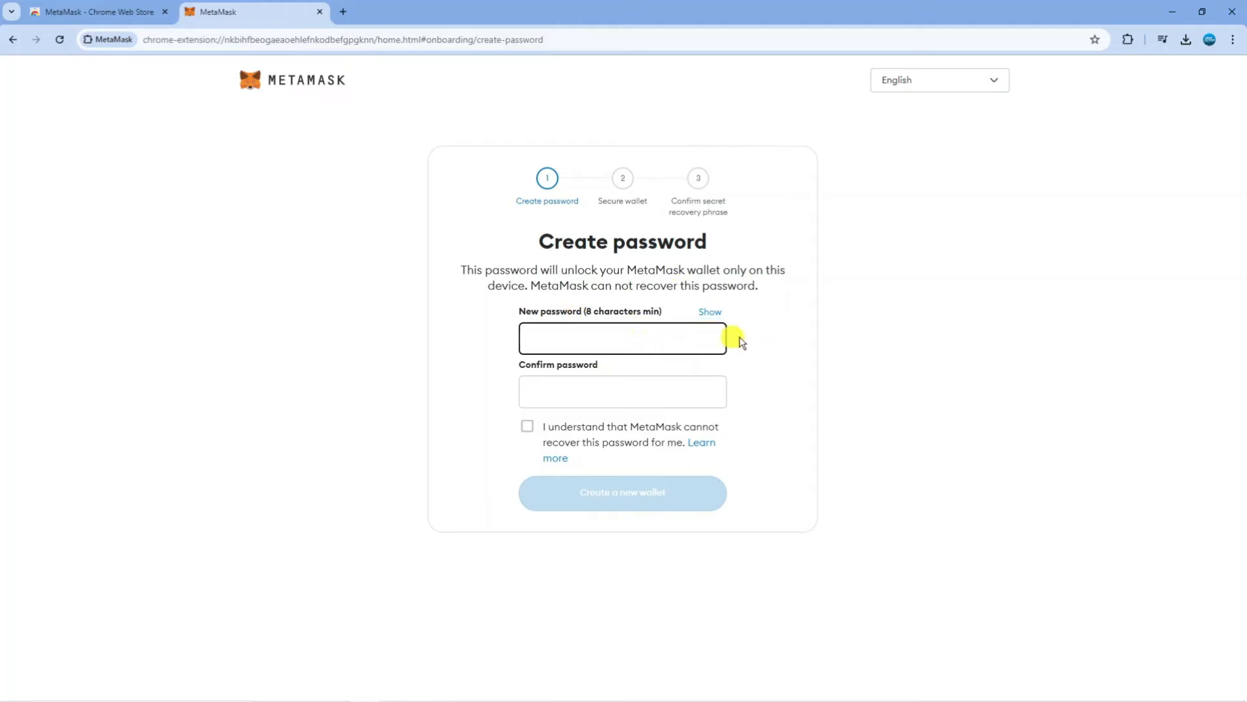
- Acknowledge the password cannot be recovered and create the wallet with it
click(528, 474)
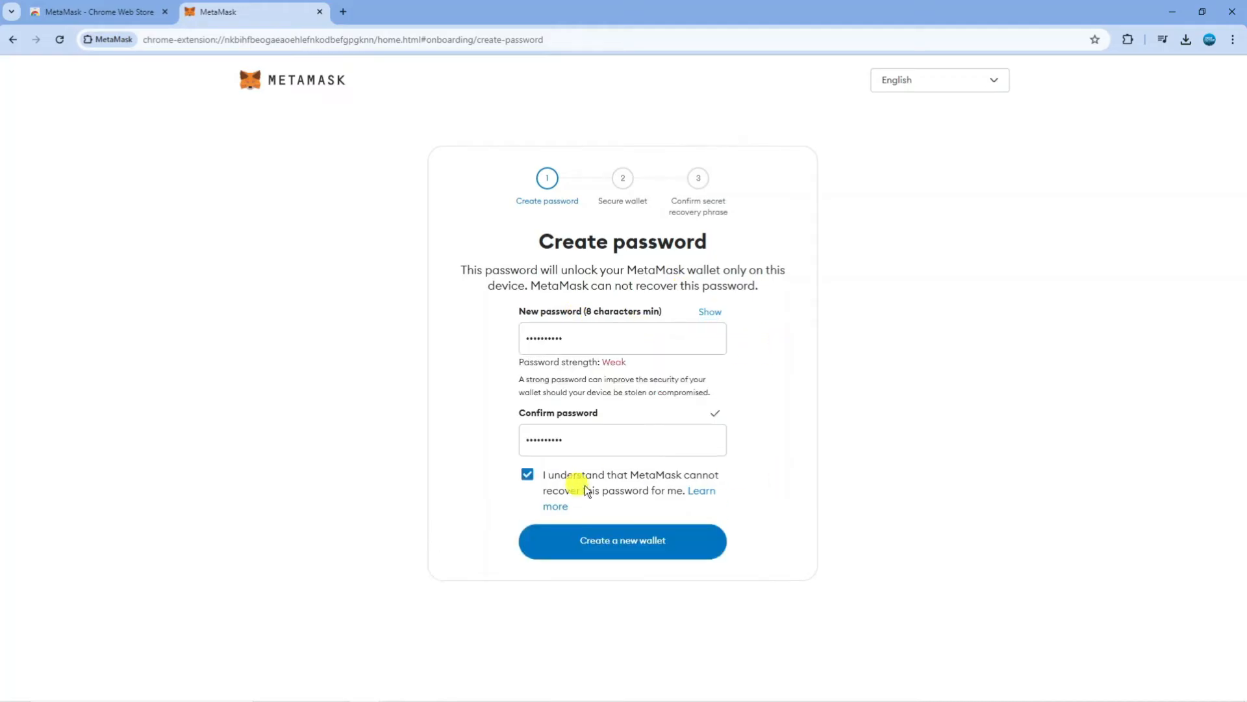
mouse_move(684, 475)
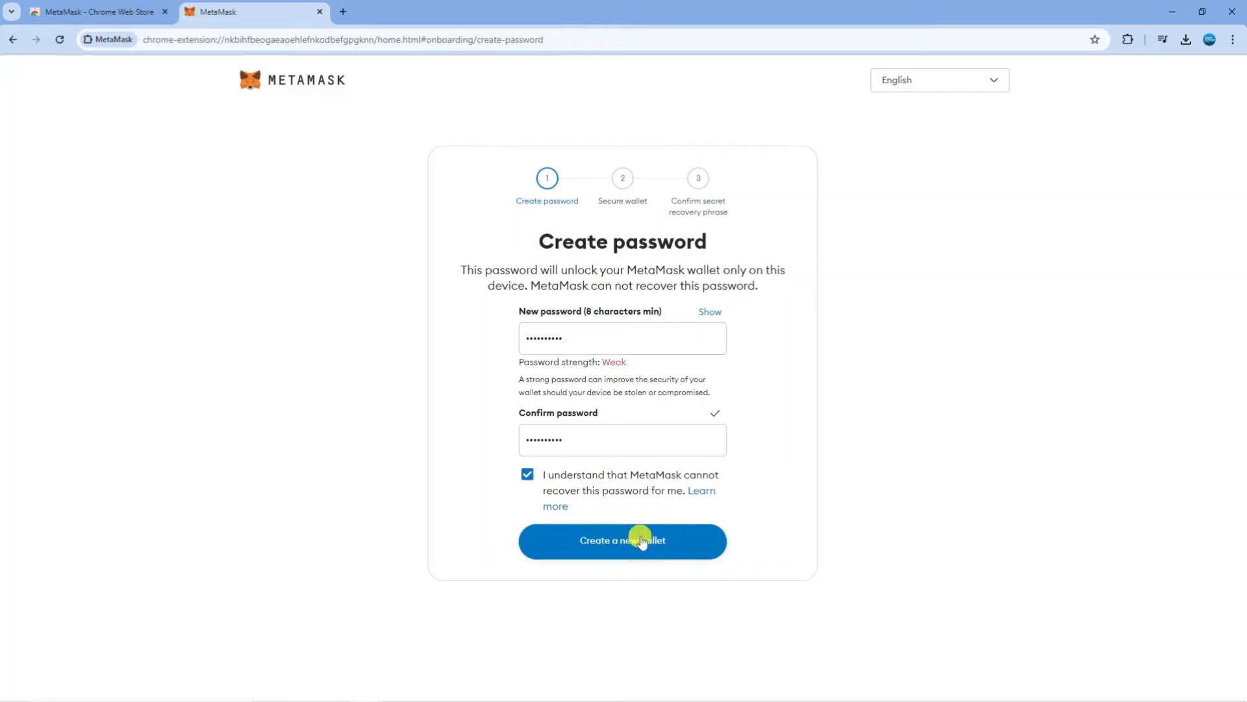
click(623, 541)
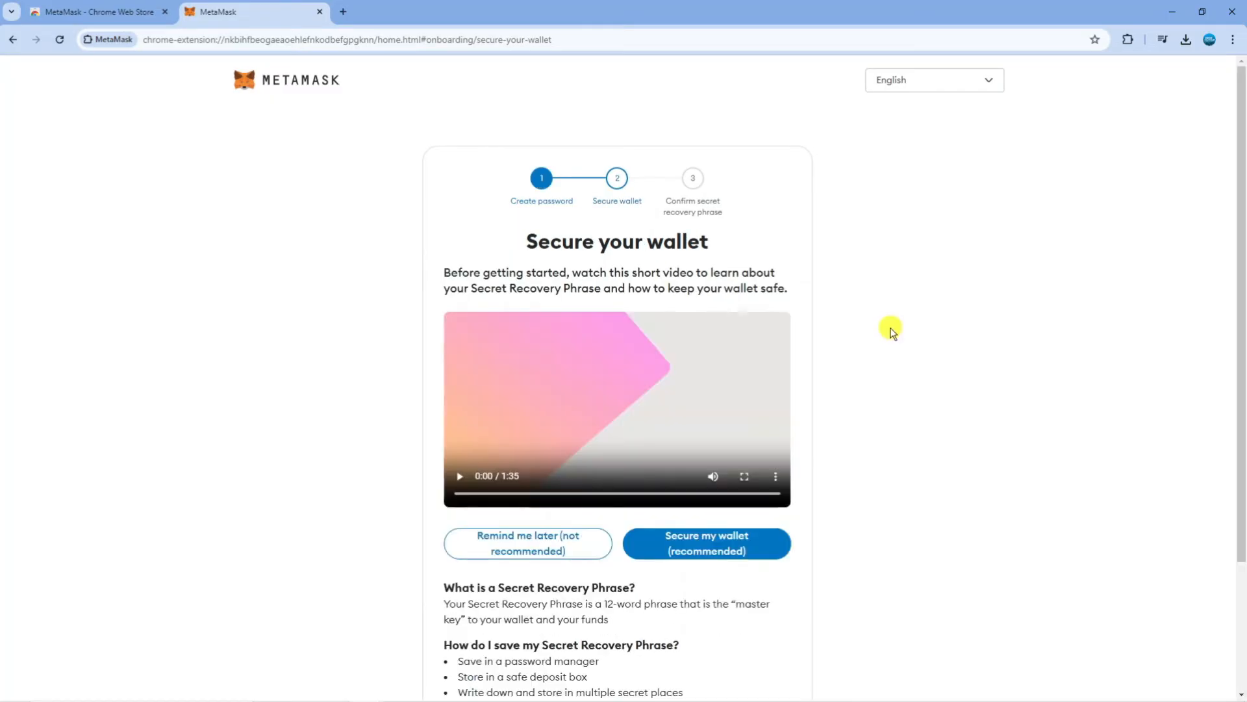
- Choose 'Secure my wallet (recommended)' to proceed to the recovery phrase
scroll(down, 3)
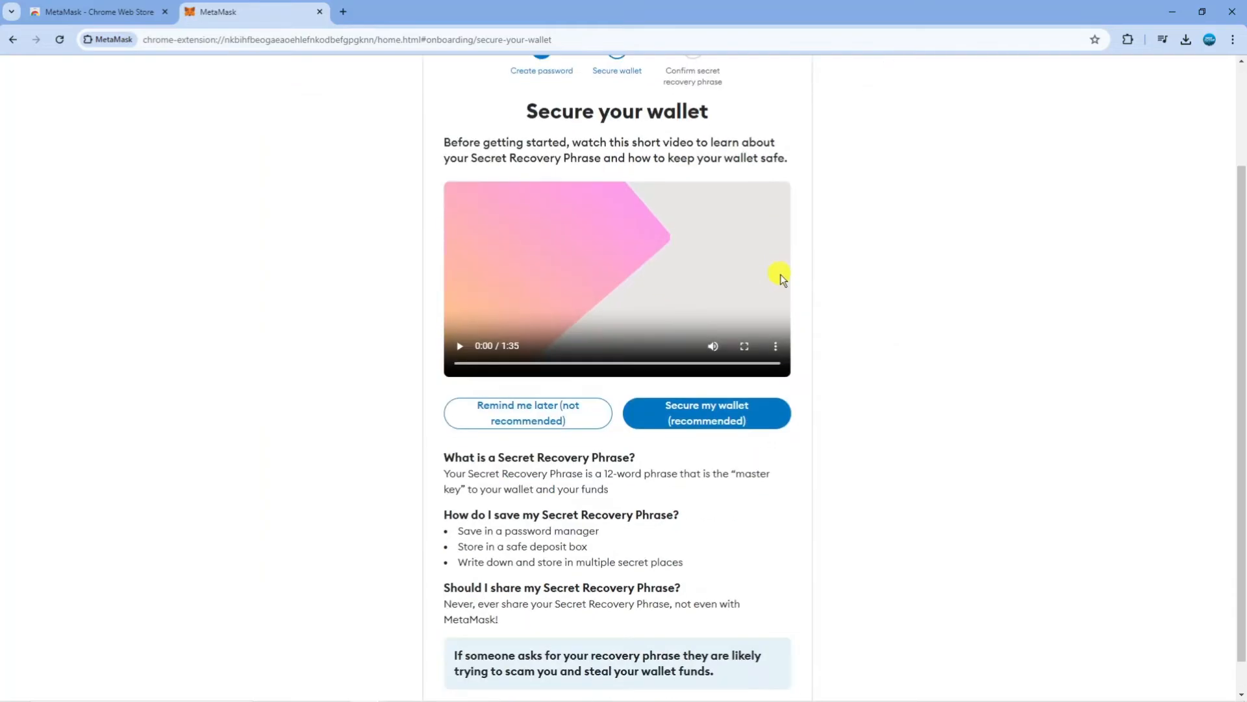
mouse_move(709, 444)
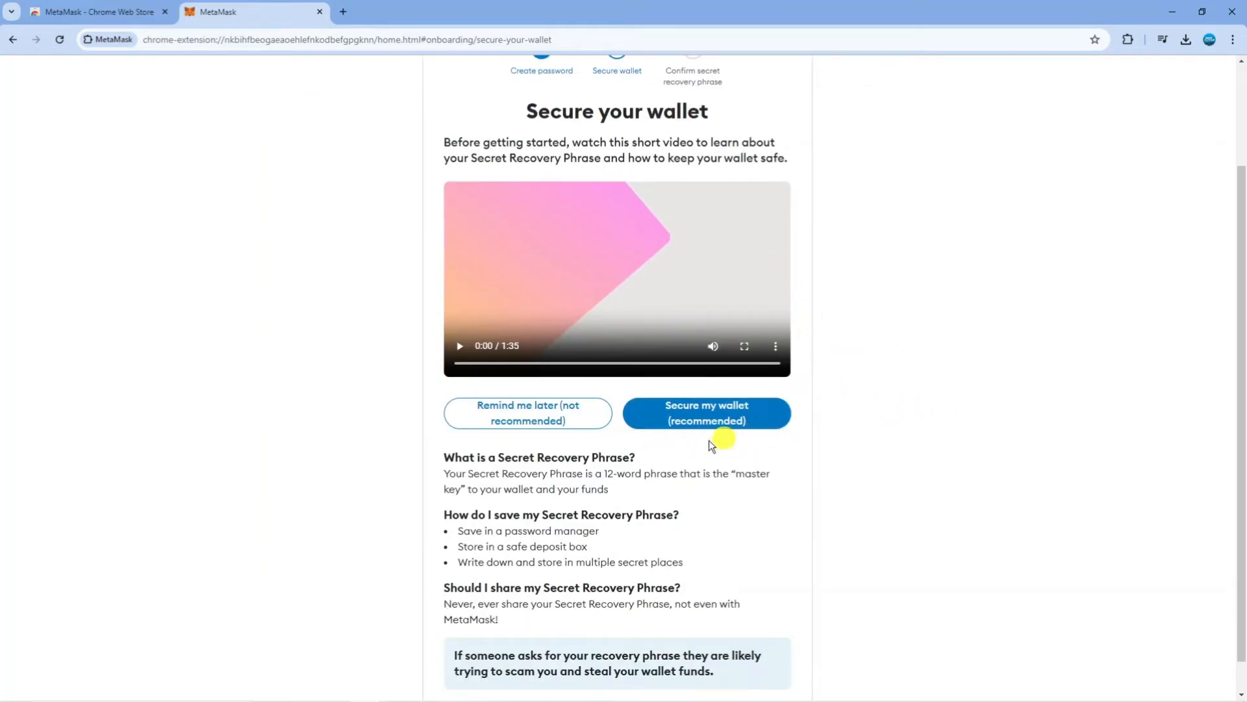
mouse_move(834, 454)
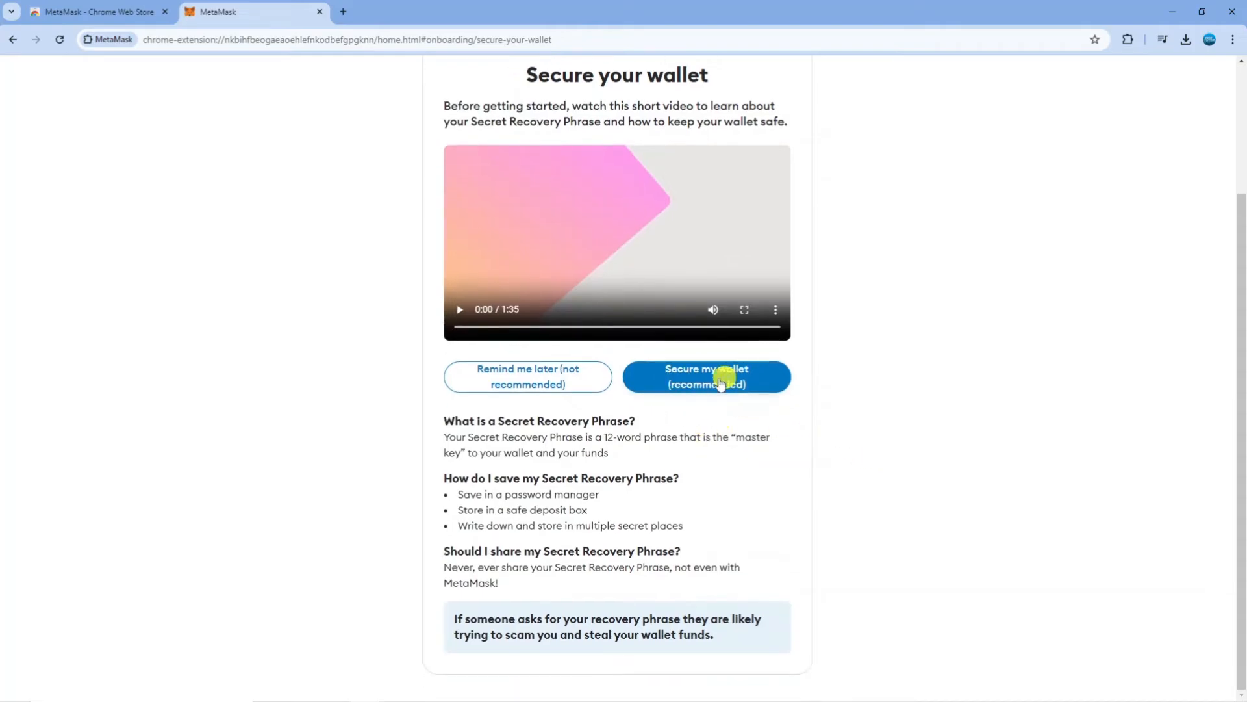
click(705, 376)
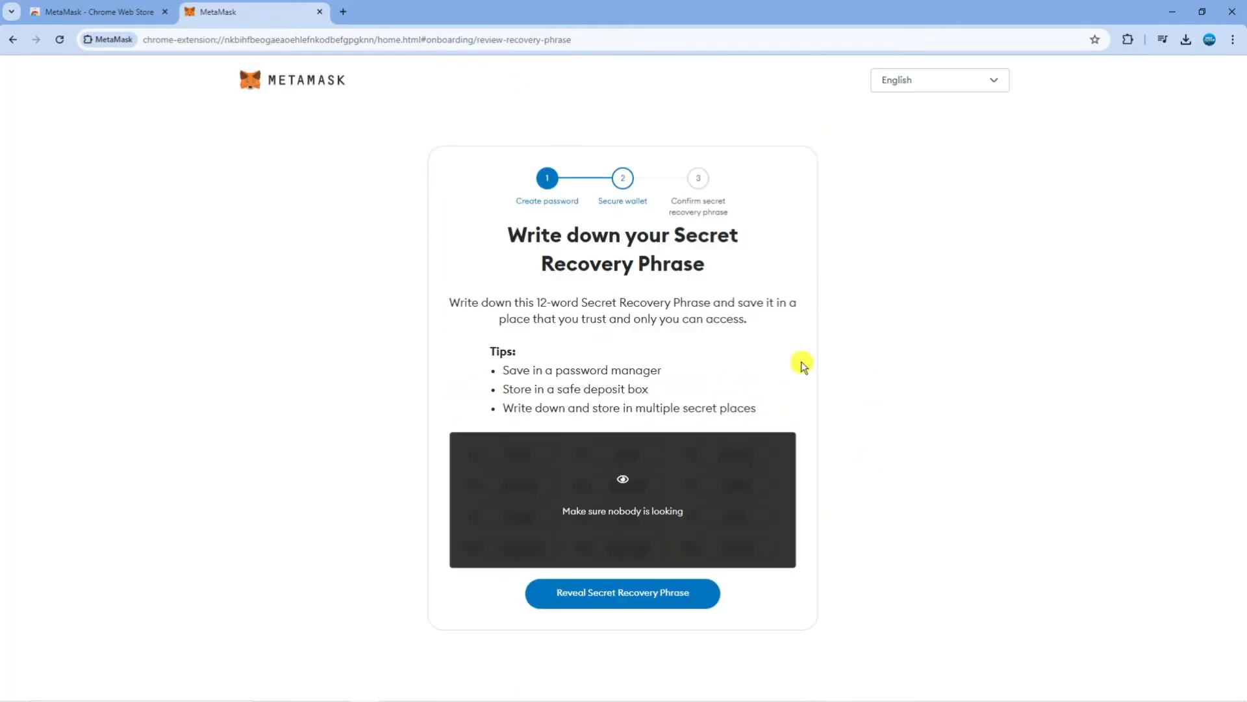
mouse_move(529, 567)
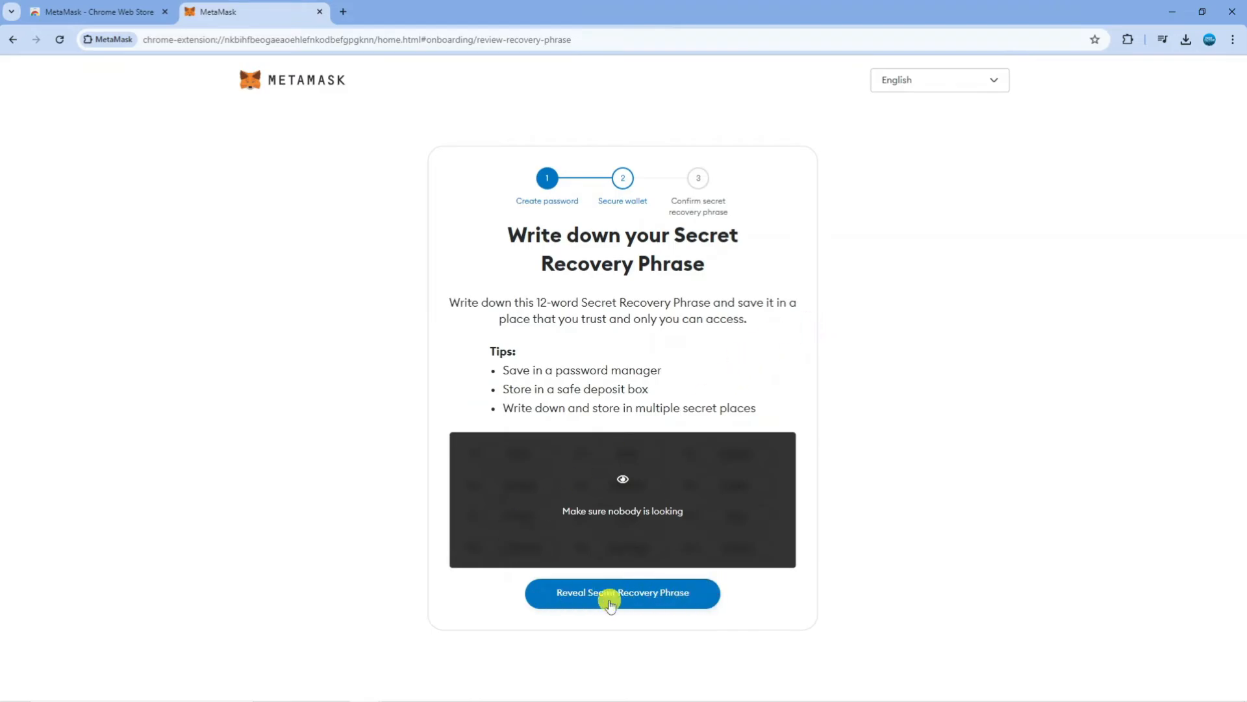
mouse_move(592, 506)
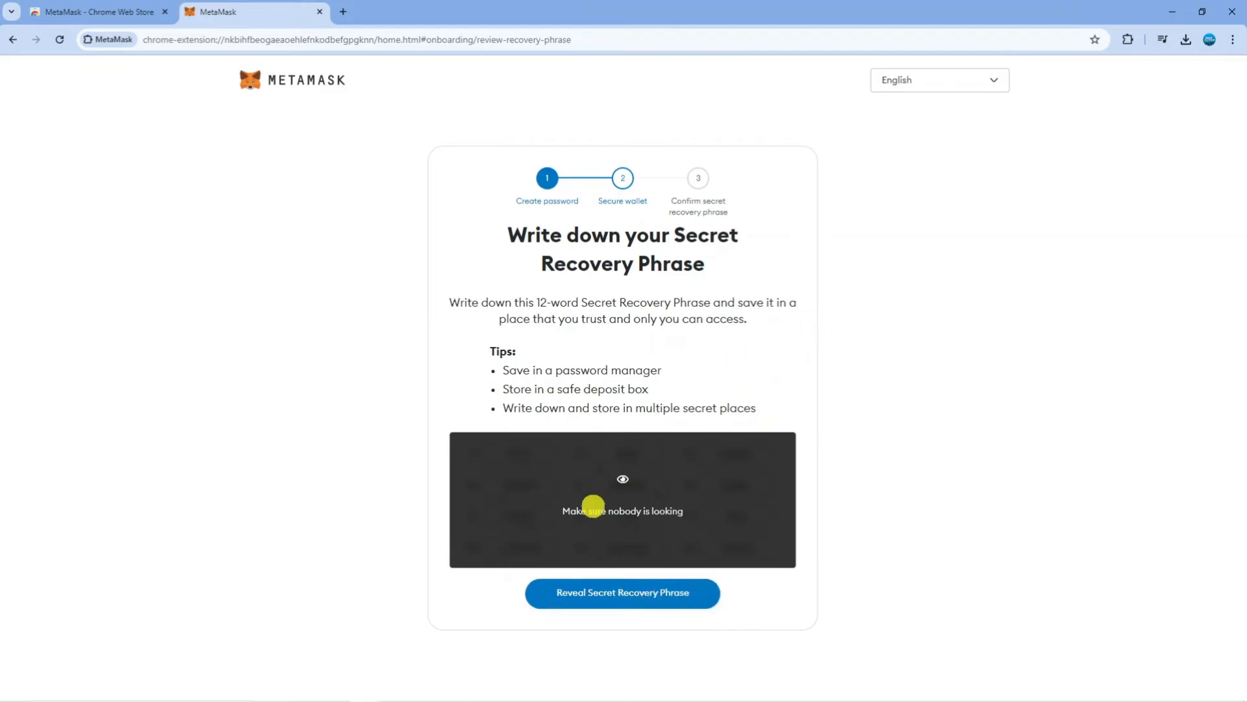
mouse_move(683, 547)
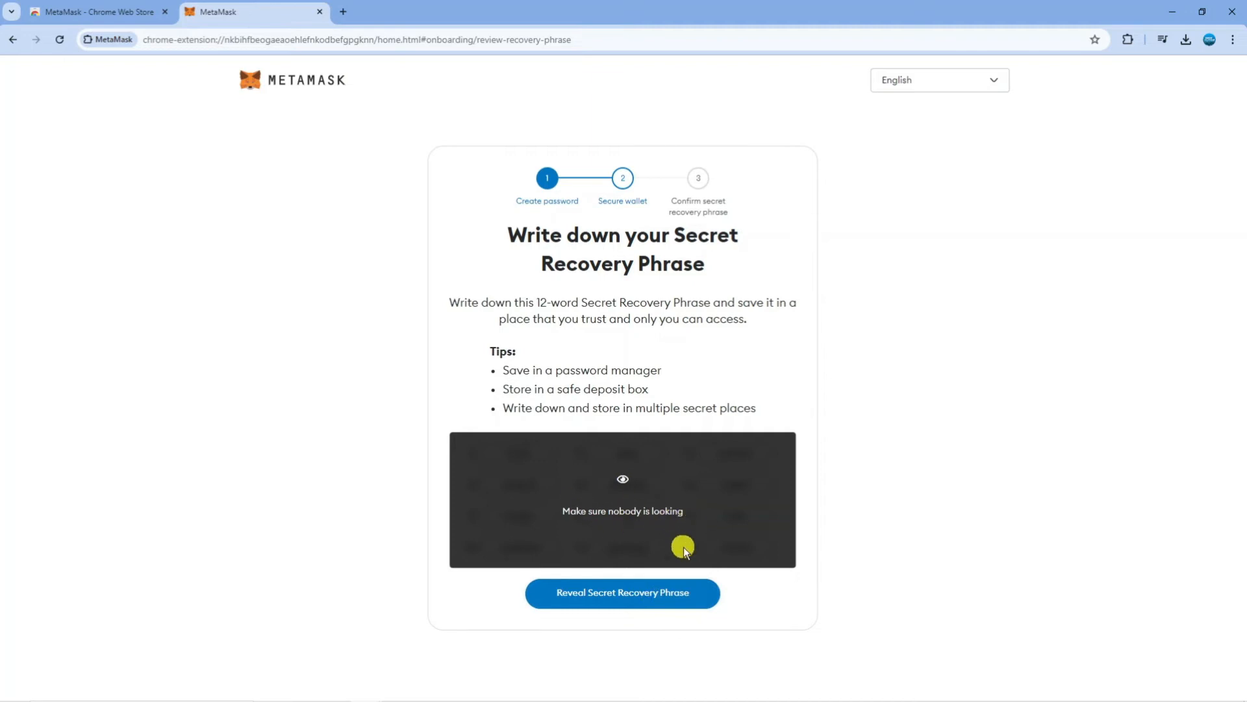
- Reveal the hidden 12-word Secret Recovery Phrase
click(622, 593)
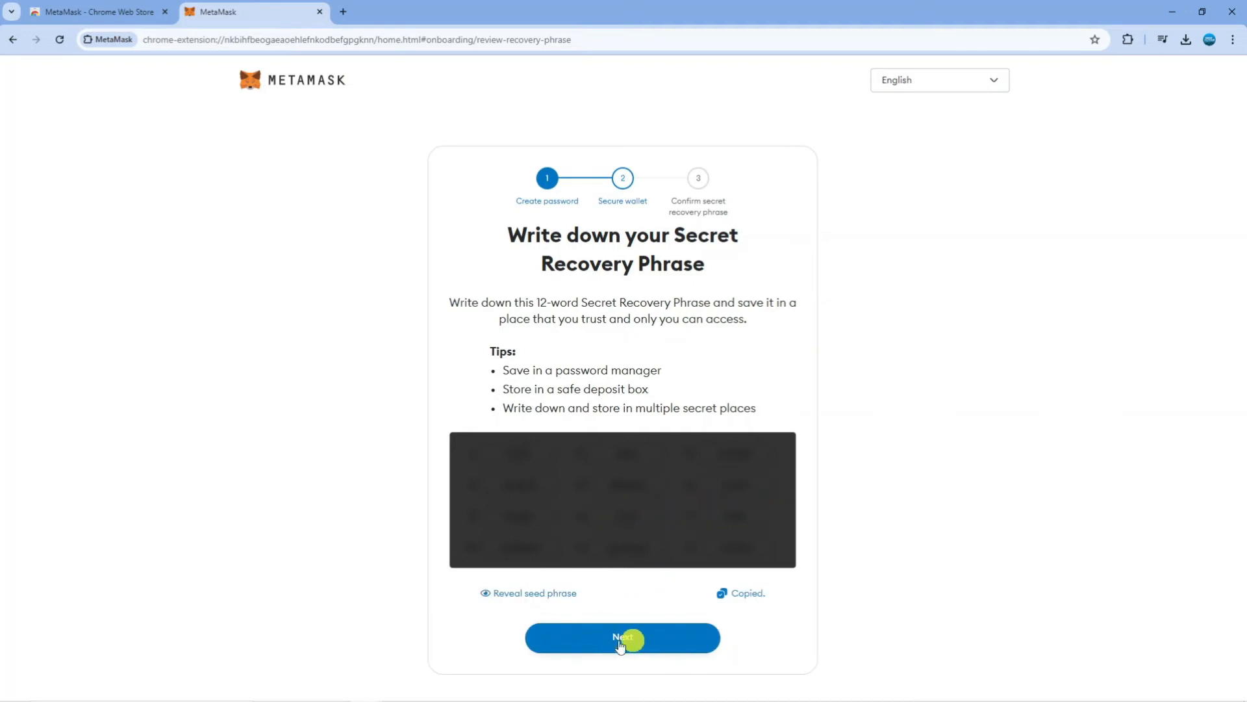
- Fill in the missing recovery phrase words and confirm the phrase
click(623, 637)
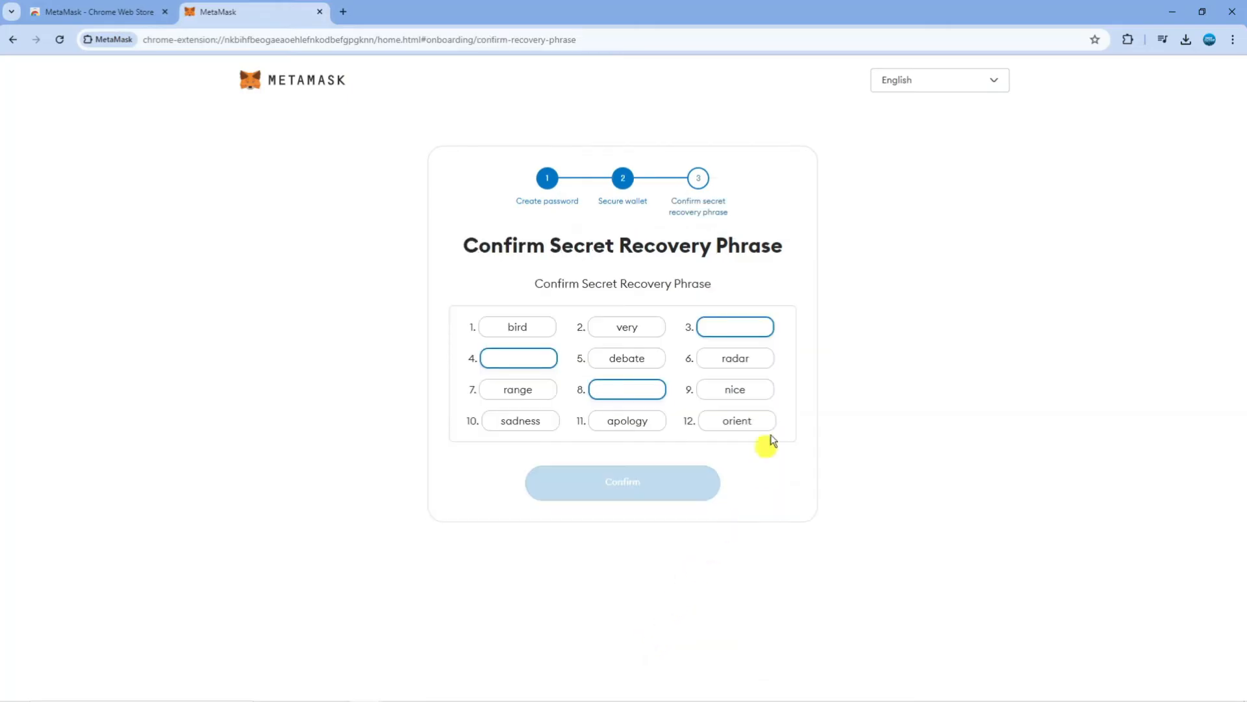
mouse_move(631, 350)
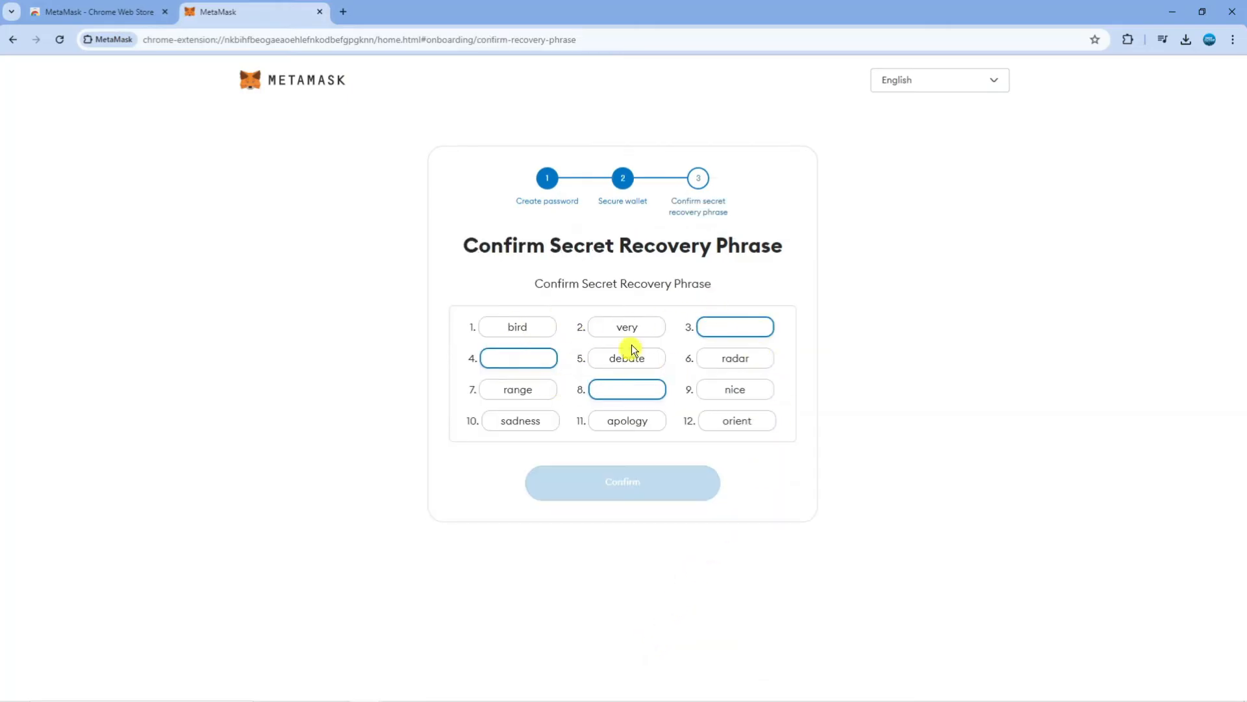
click(626, 389)
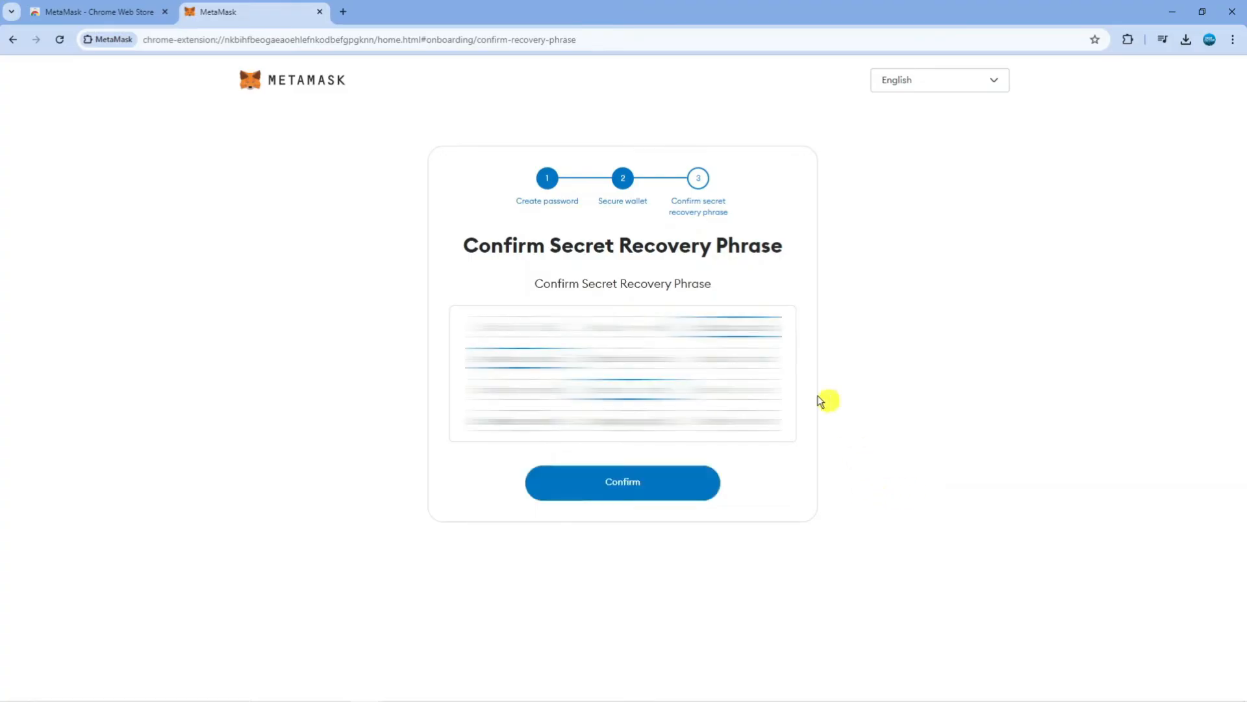
mouse_move(807, 400)
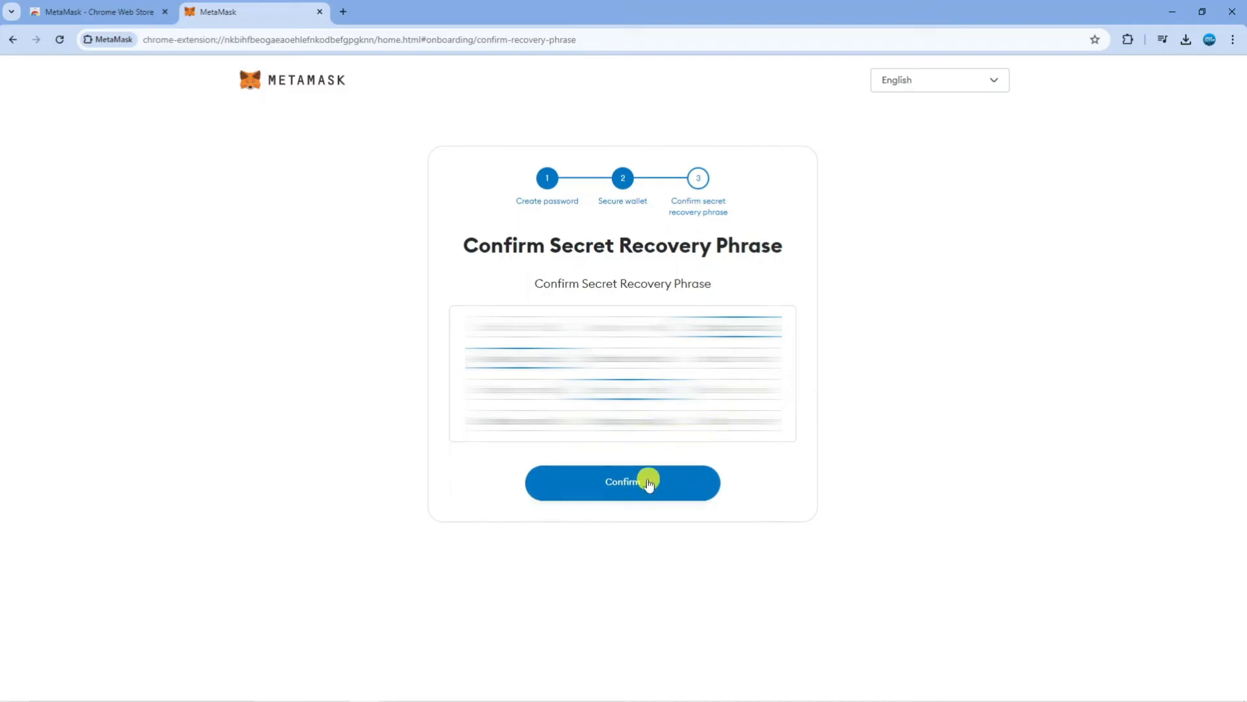
click(623, 482)
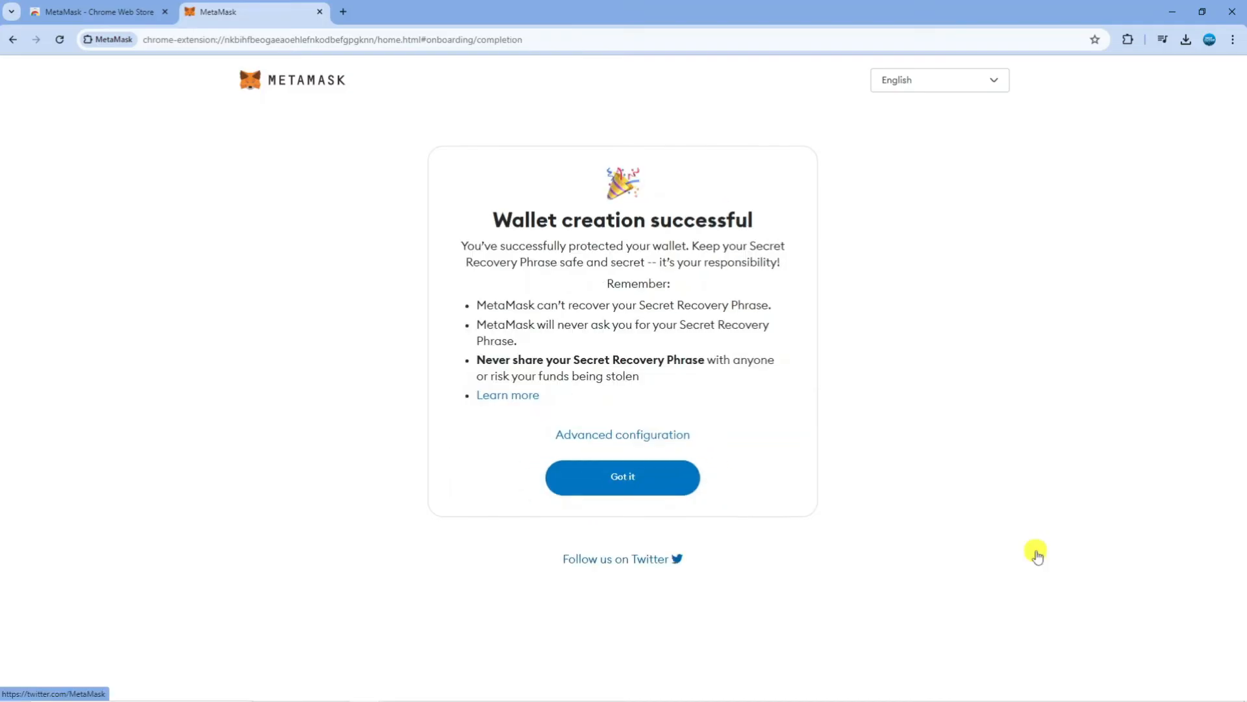
mouse_move(552, 238)
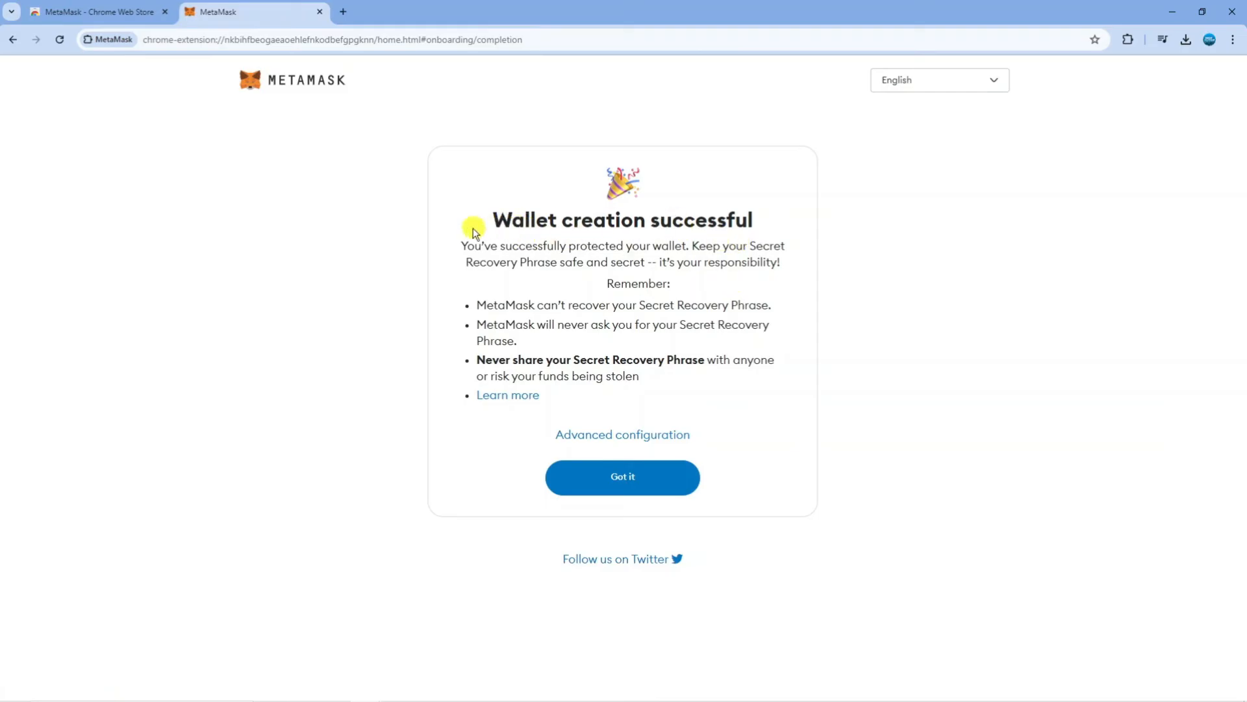
mouse_move(648, 255)
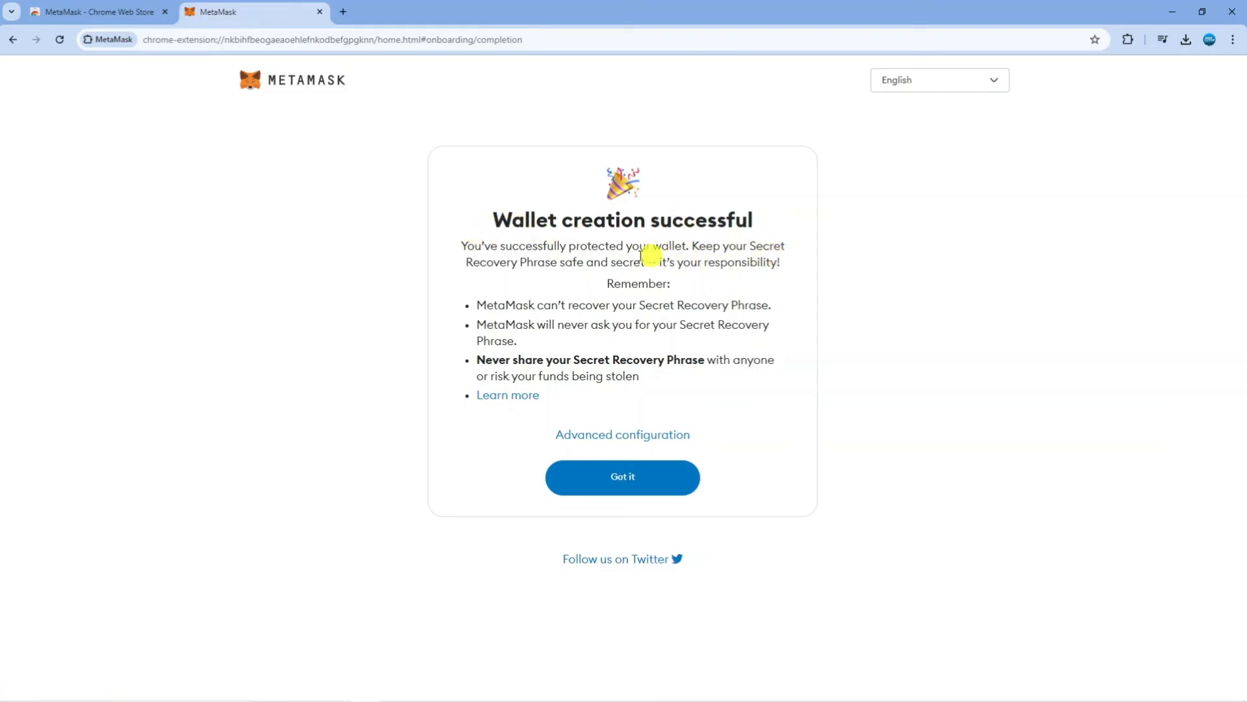
mouse_move(641, 264)
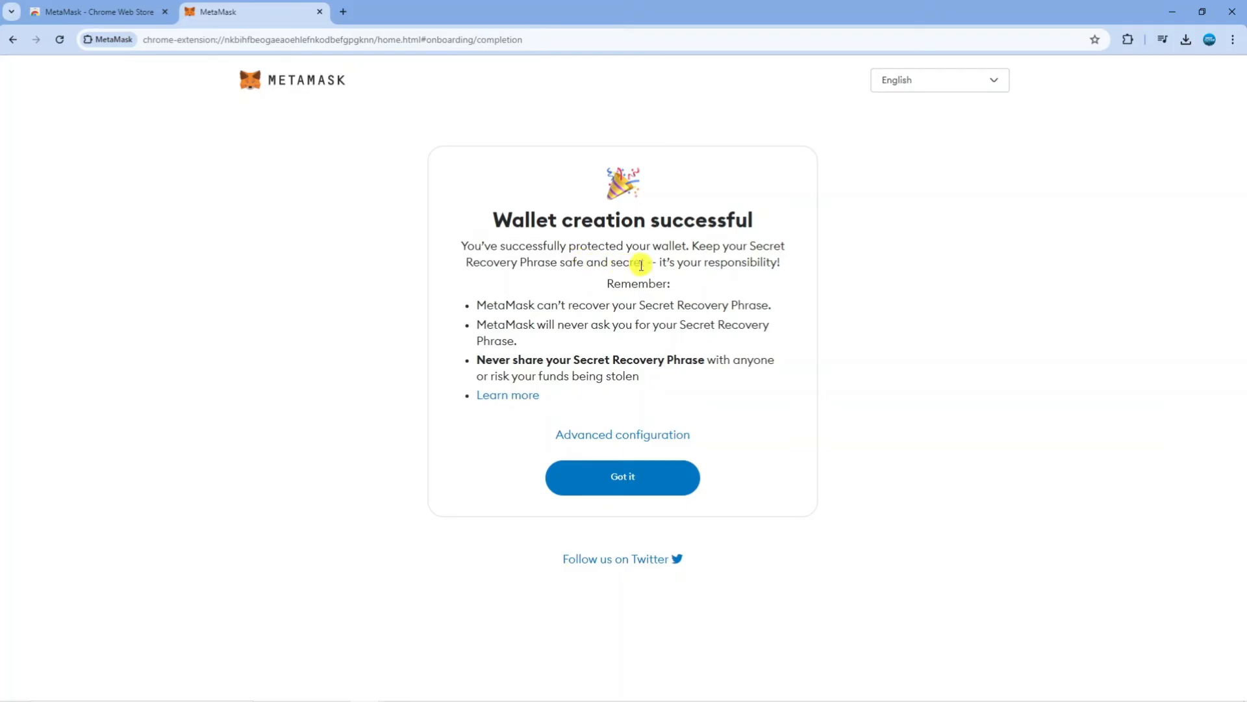
mouse_move(517, 305)
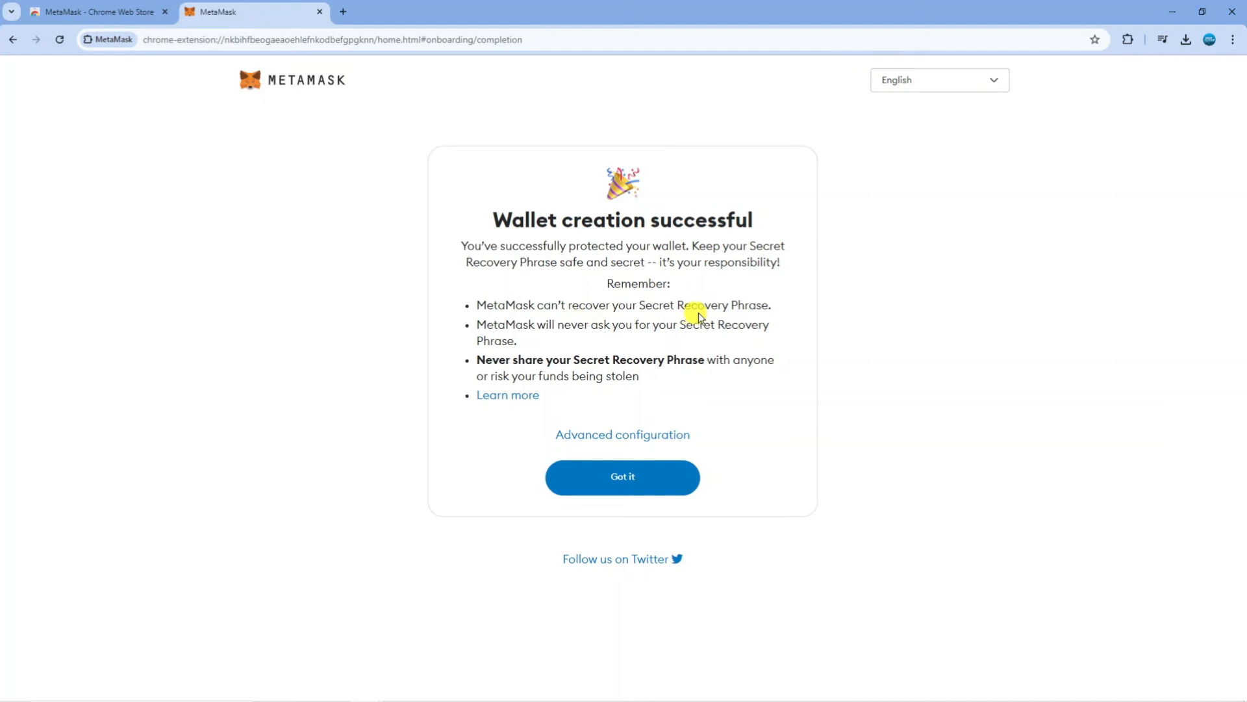
mouse_move(733, 348)
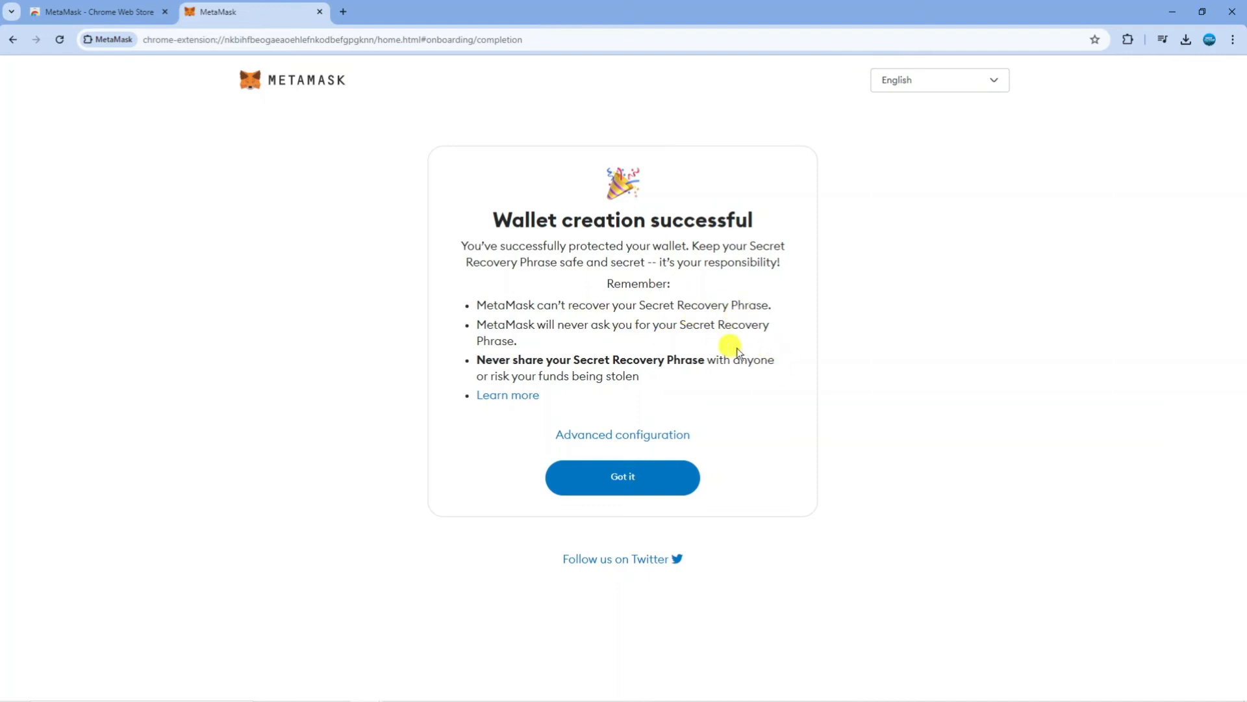
mouse_move(597, 343)
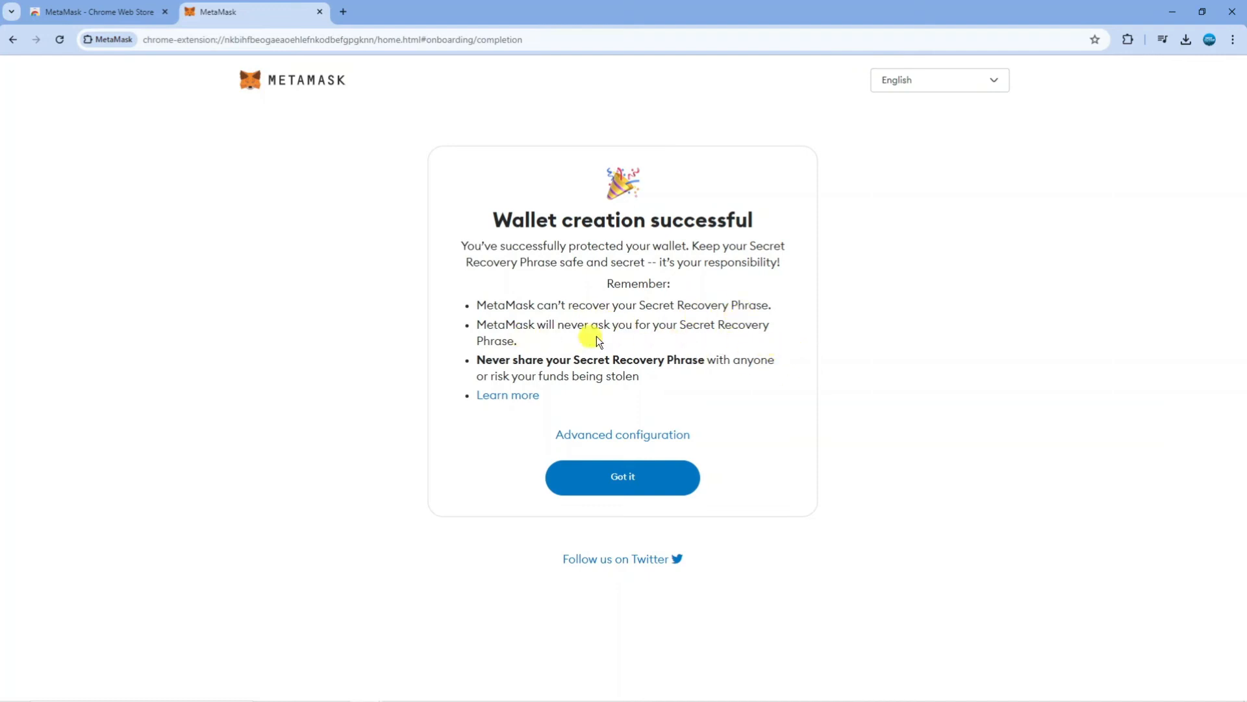
mouse_move(656, 380)
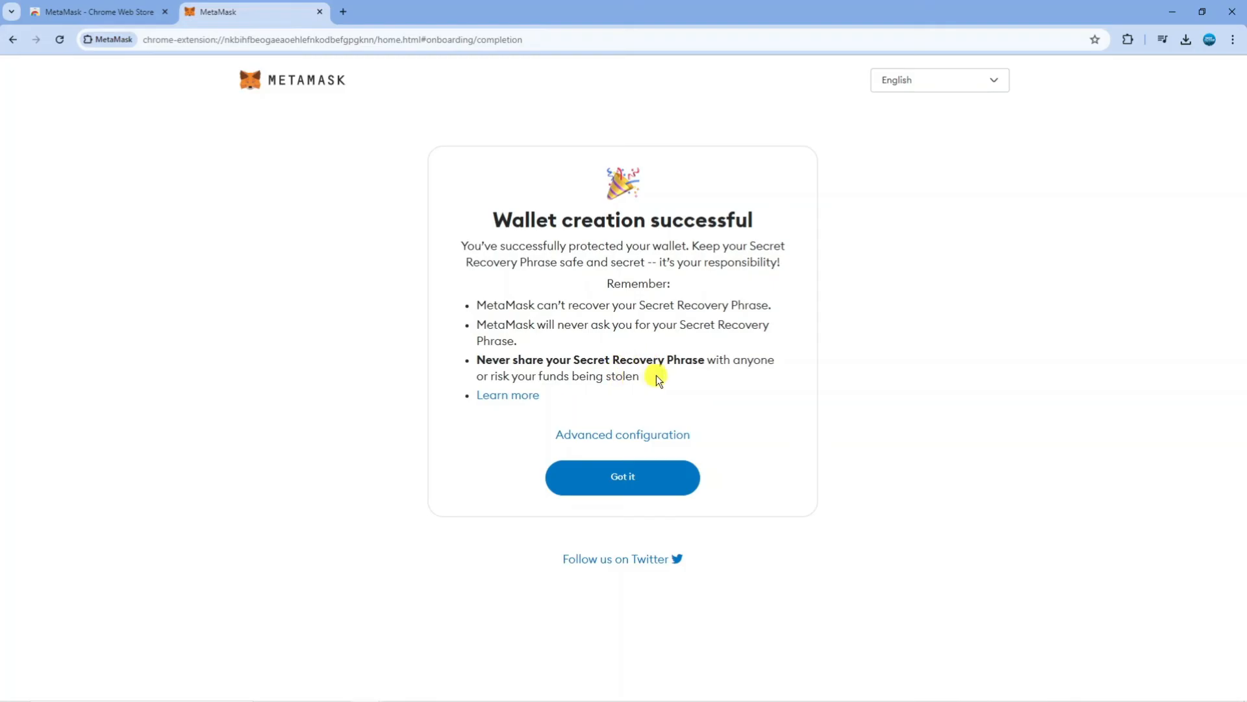
mouse_move(683, 388)
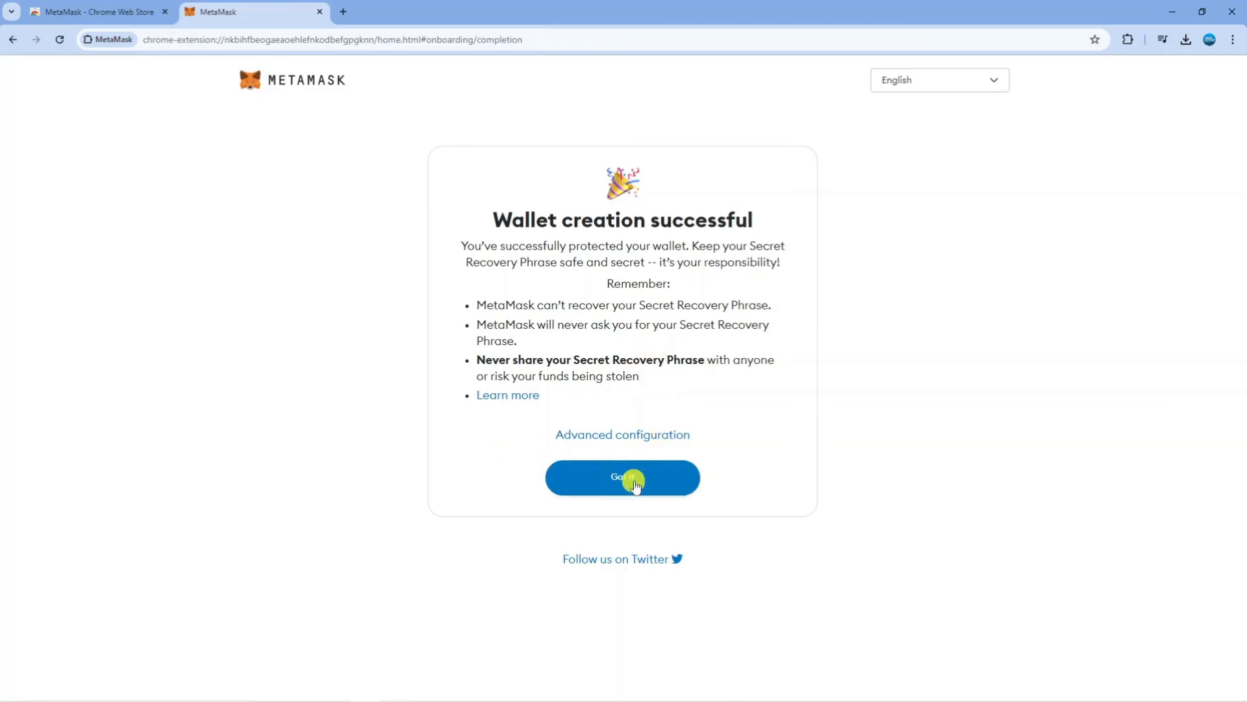
- Dismiss the success and pinning pages to land on Account 1 wallet home with 0 ETH
click(622, 478)
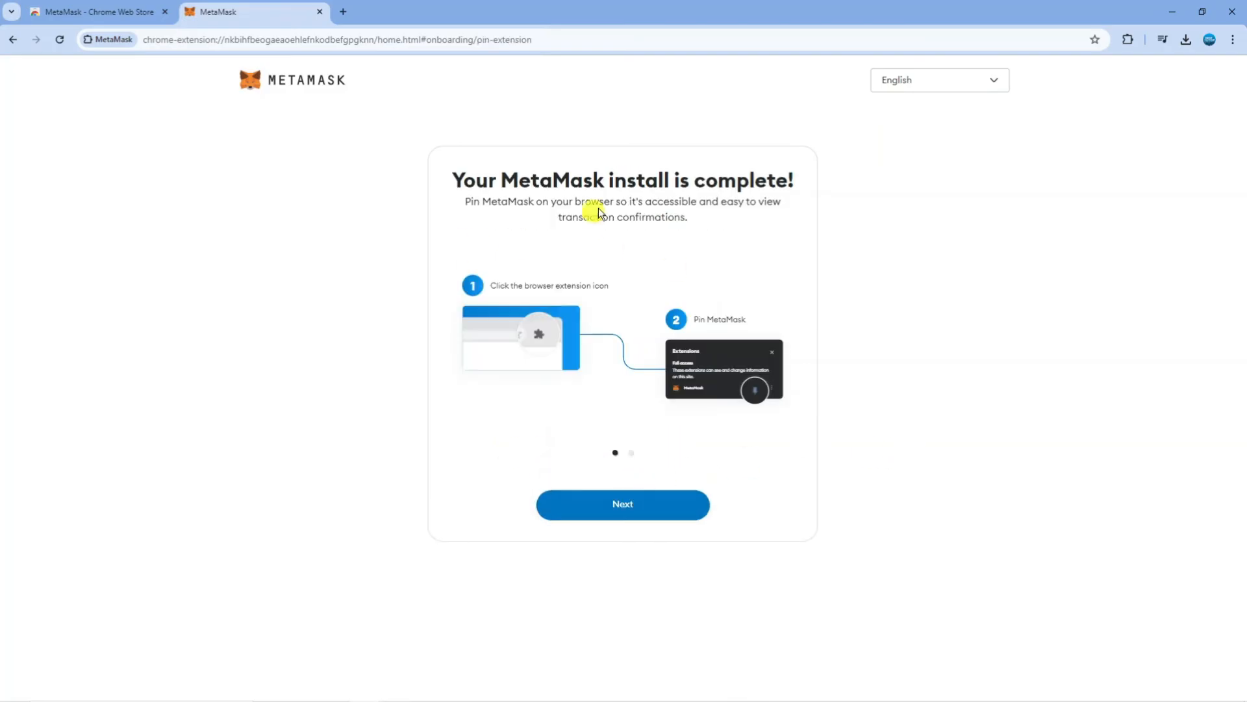
mouse_move(654, 276)
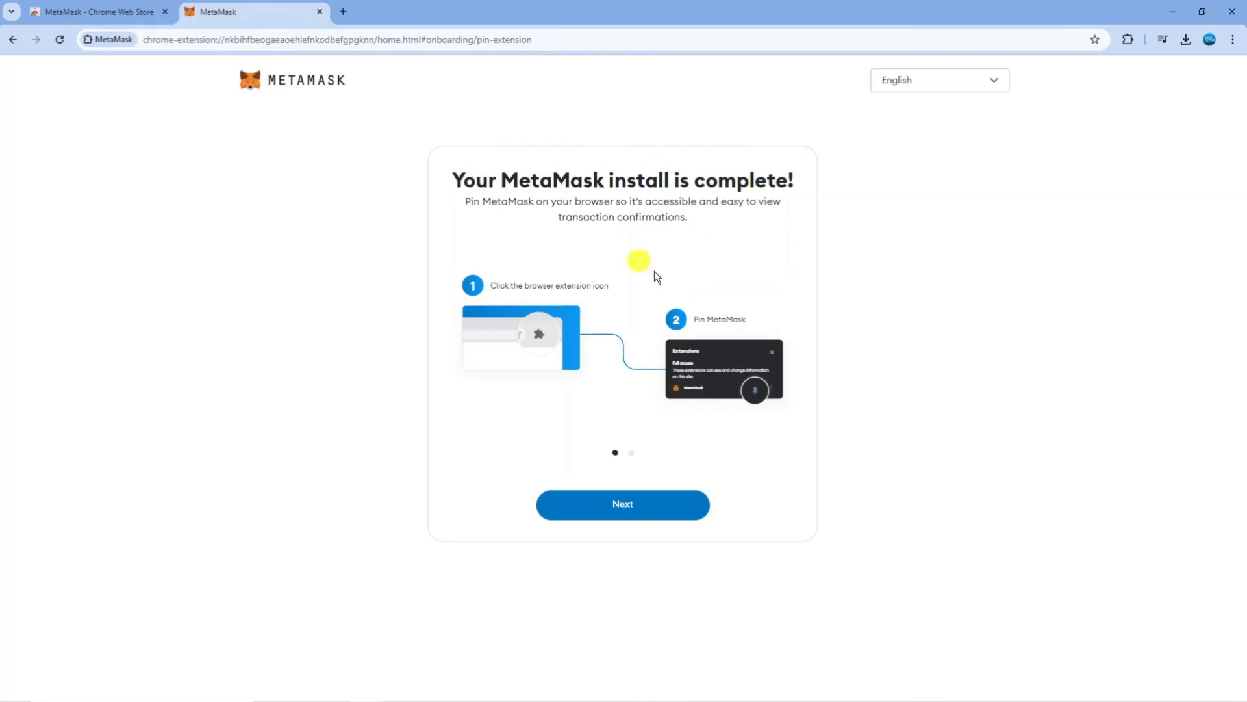
click(623, 503)
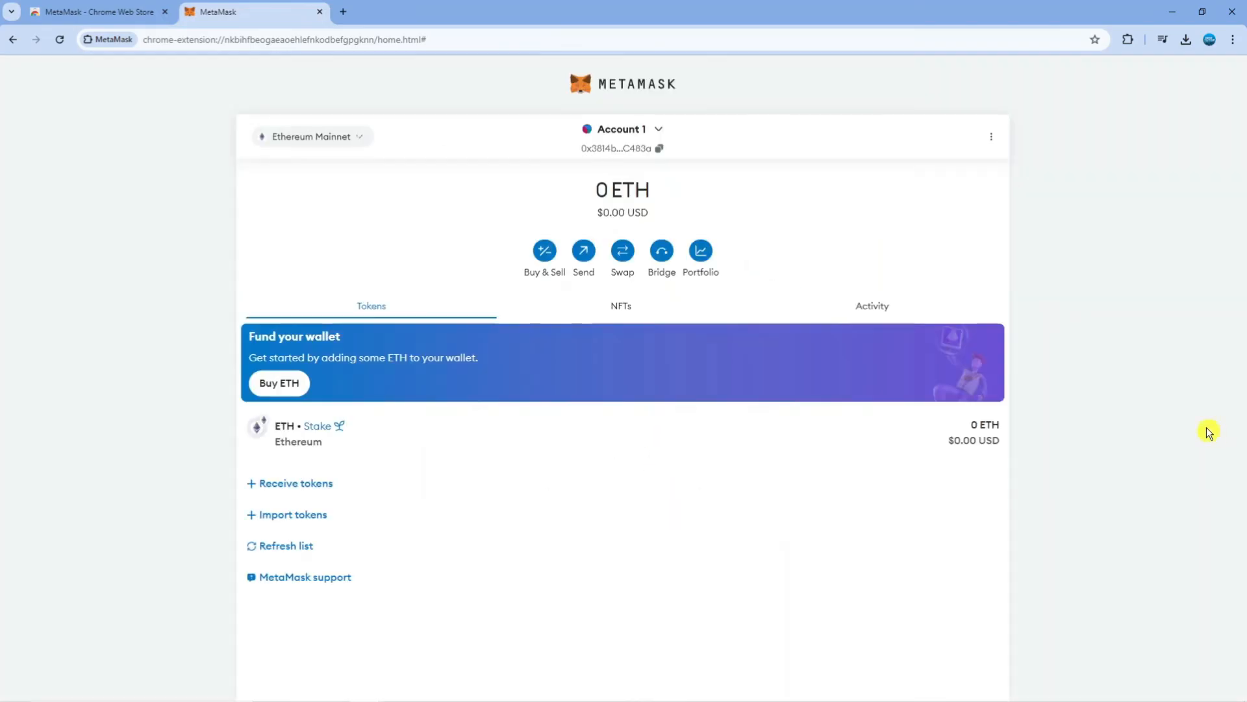
mouse_move(1233, 472)
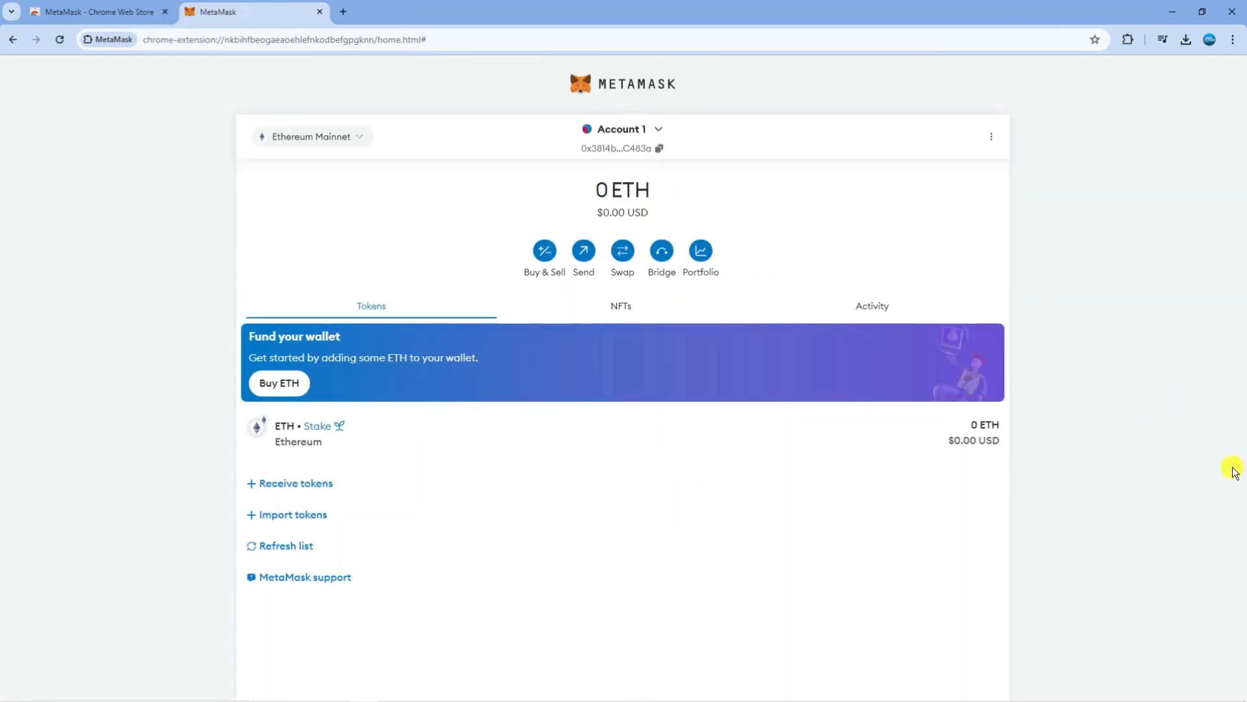
mouse_move(1216, 419)
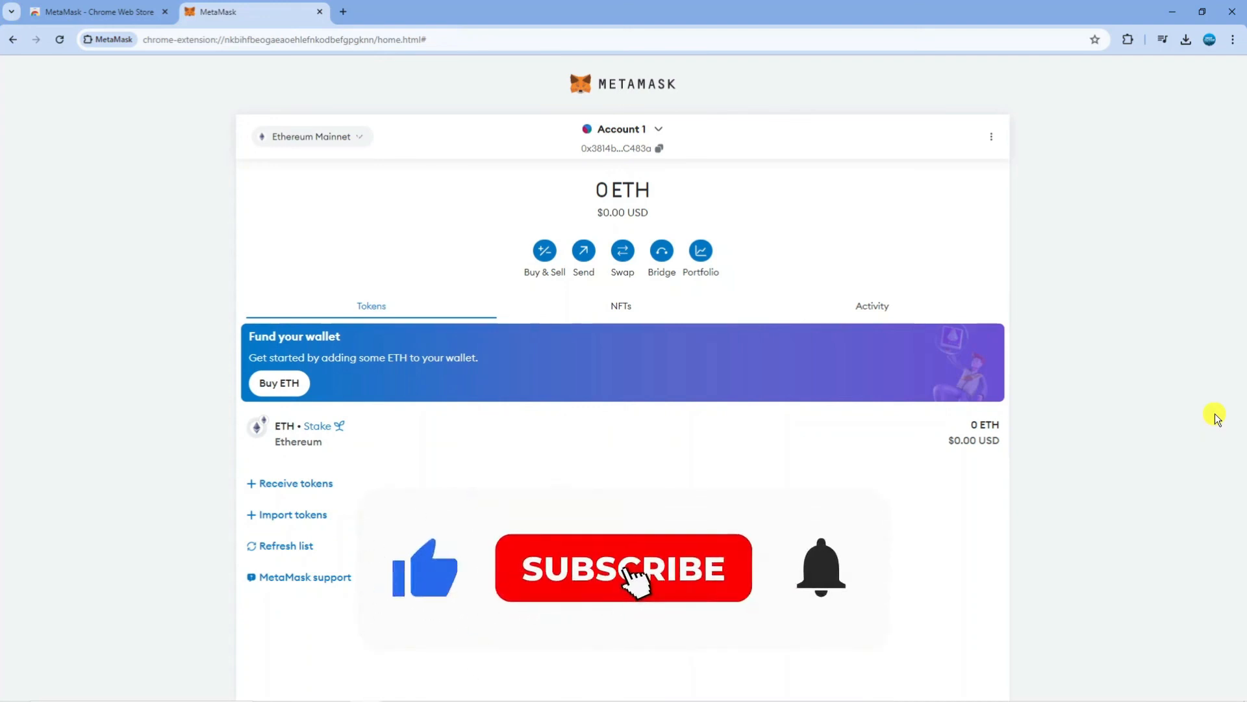
click(623, 568)
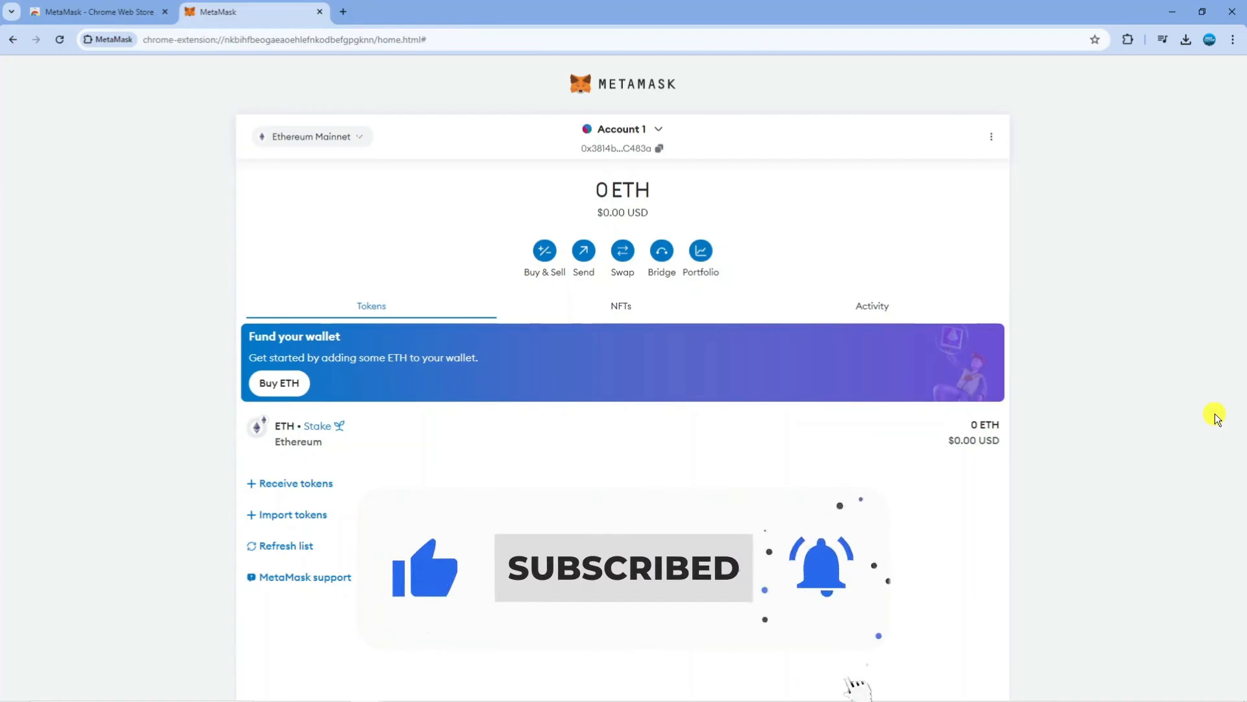